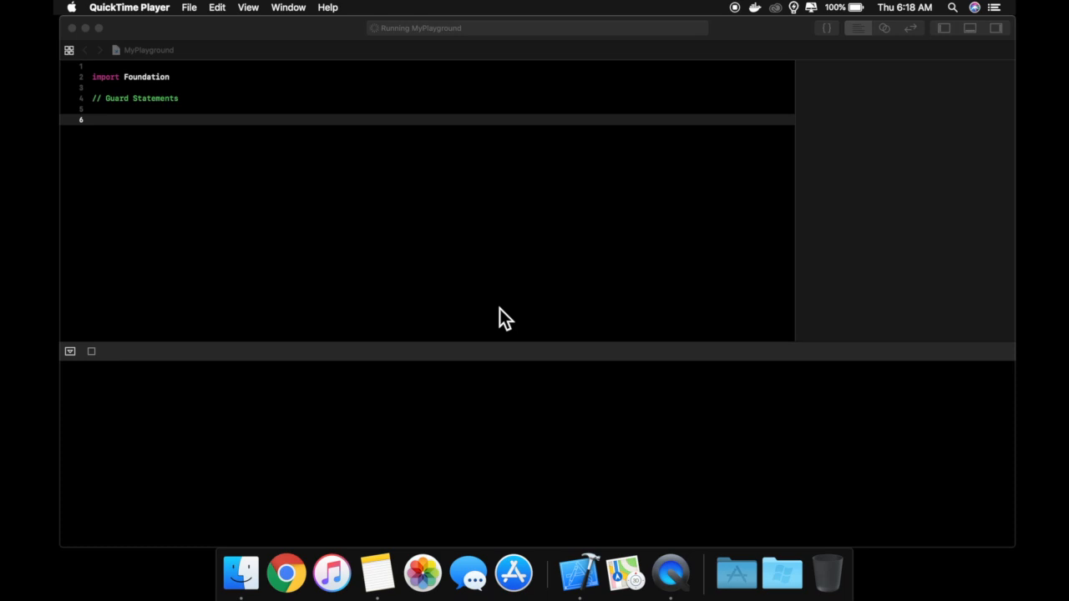
mouse_move(509, 293)
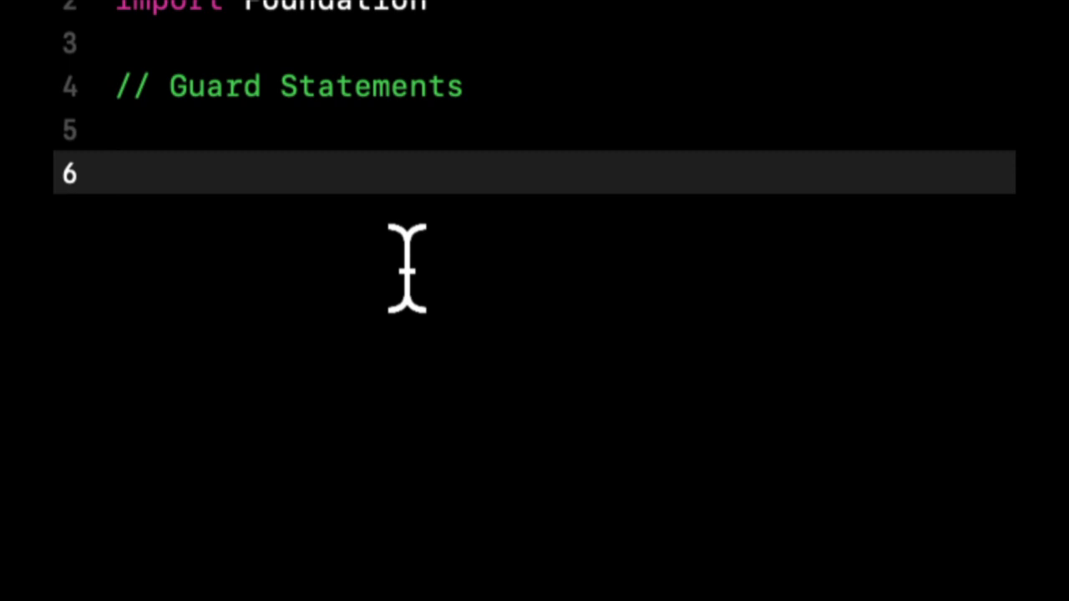
- Write func numberLargerThanFive(number: Int) -> Bool that returns true
type("func")
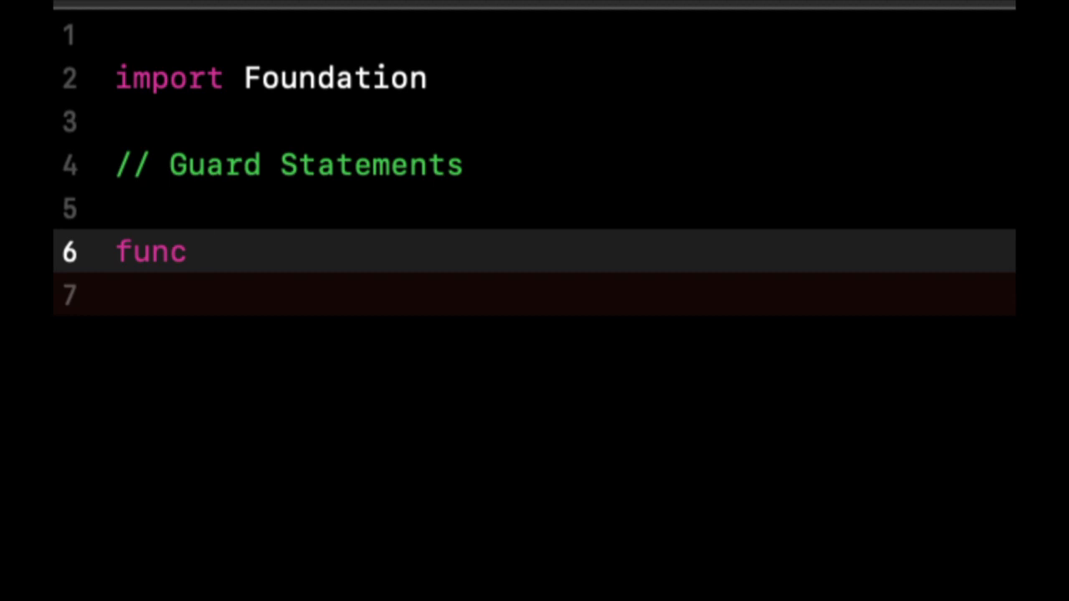
type("numberLa")
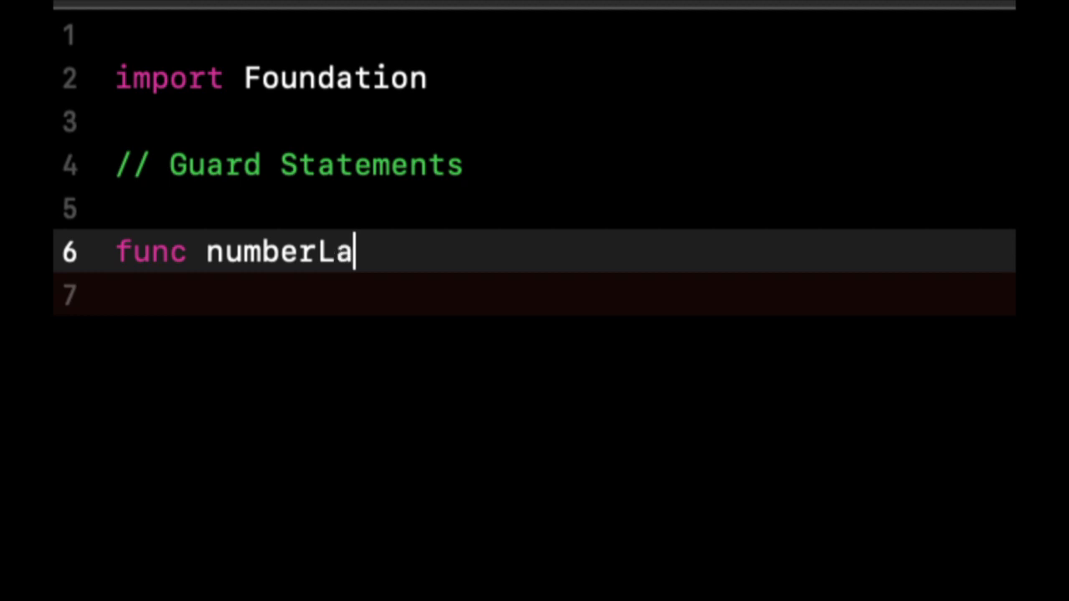
type("rgerThan")
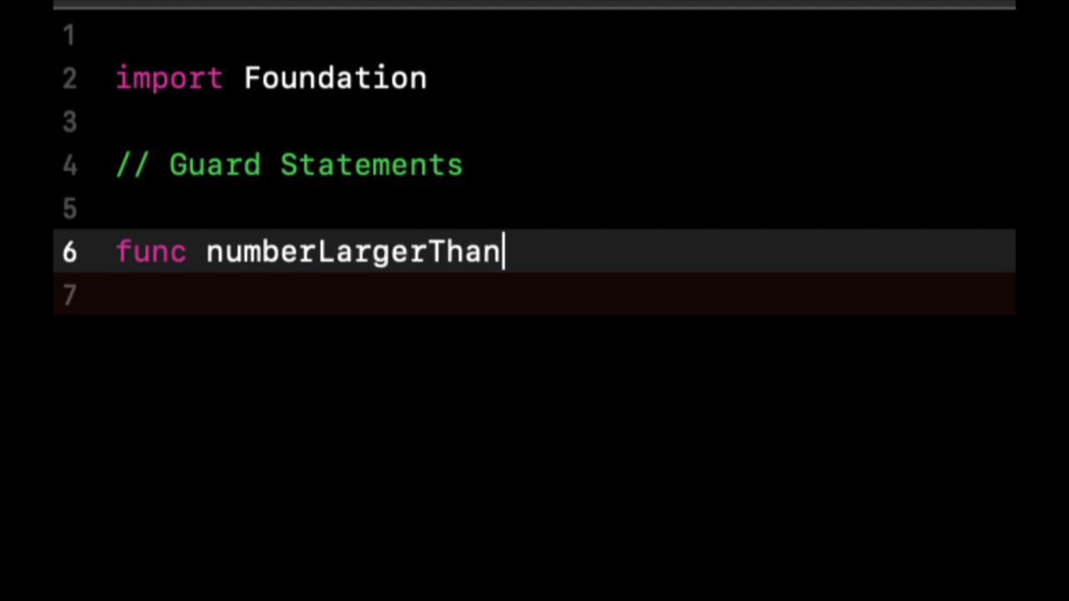
type("Five()")
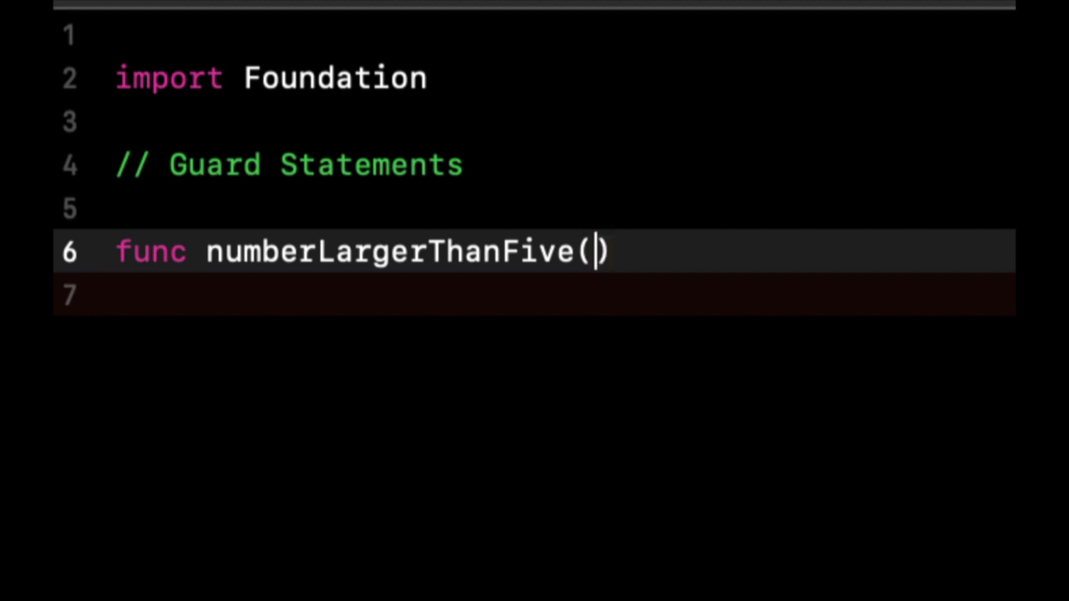
type("number:")
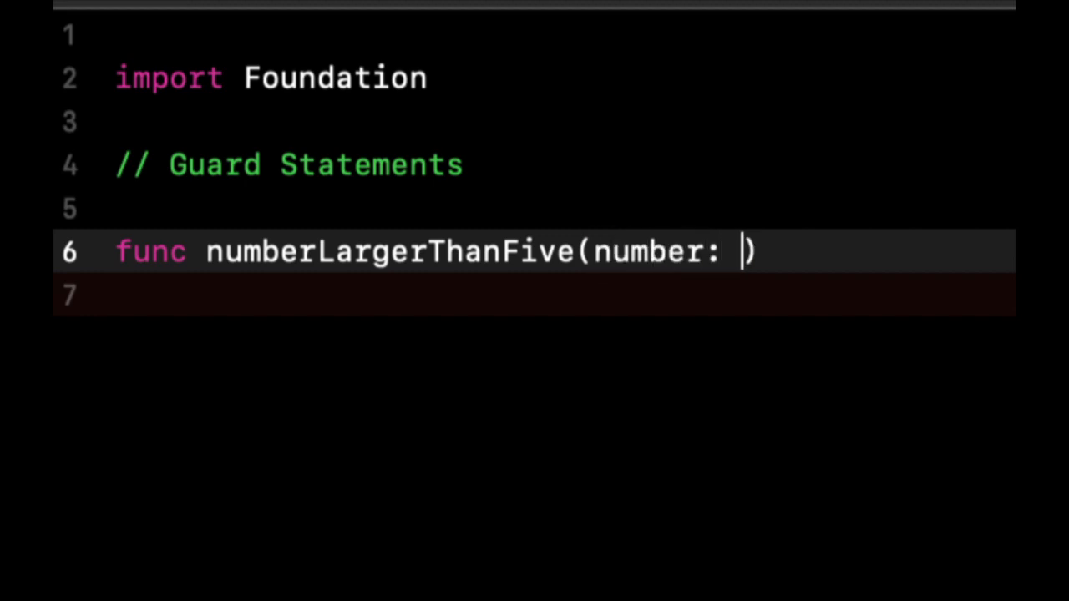
type("Int) ->")
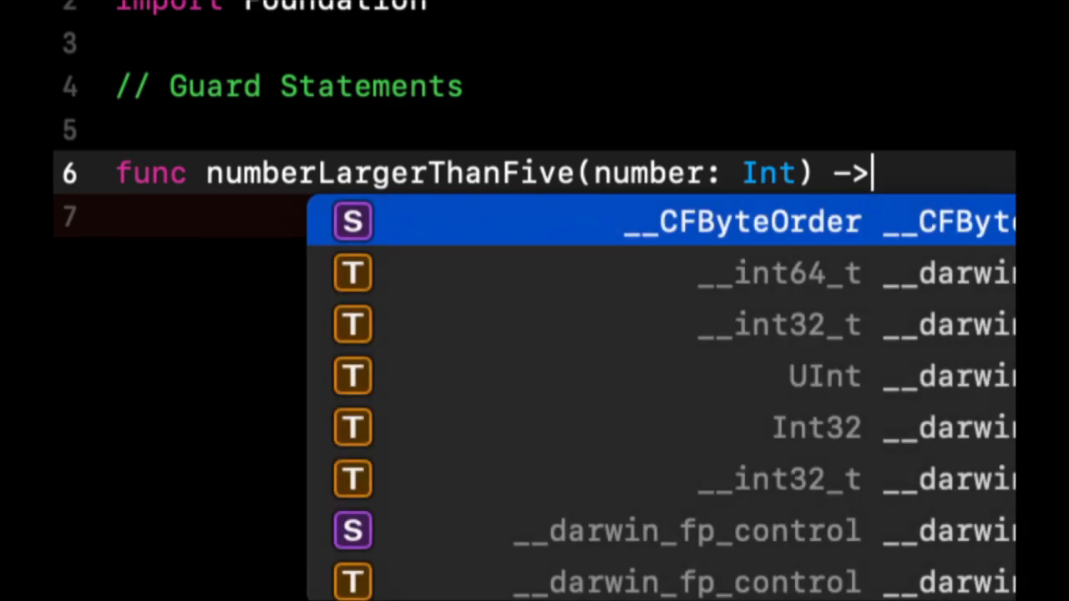
type("Bool {")
type("return true")
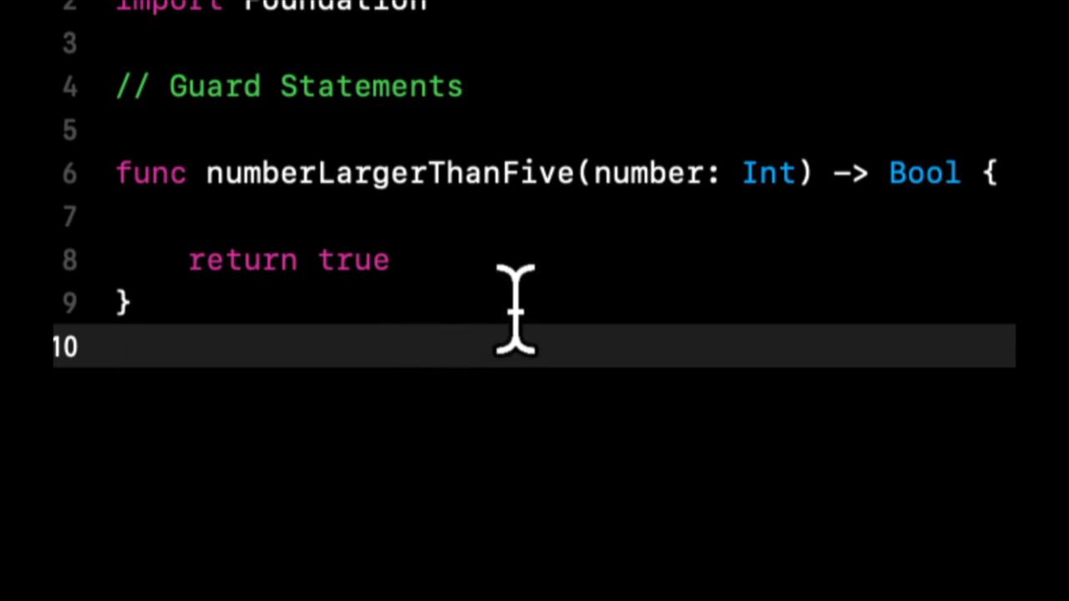
- Add 'if number < 5 { return false }' above the return true
type("if")
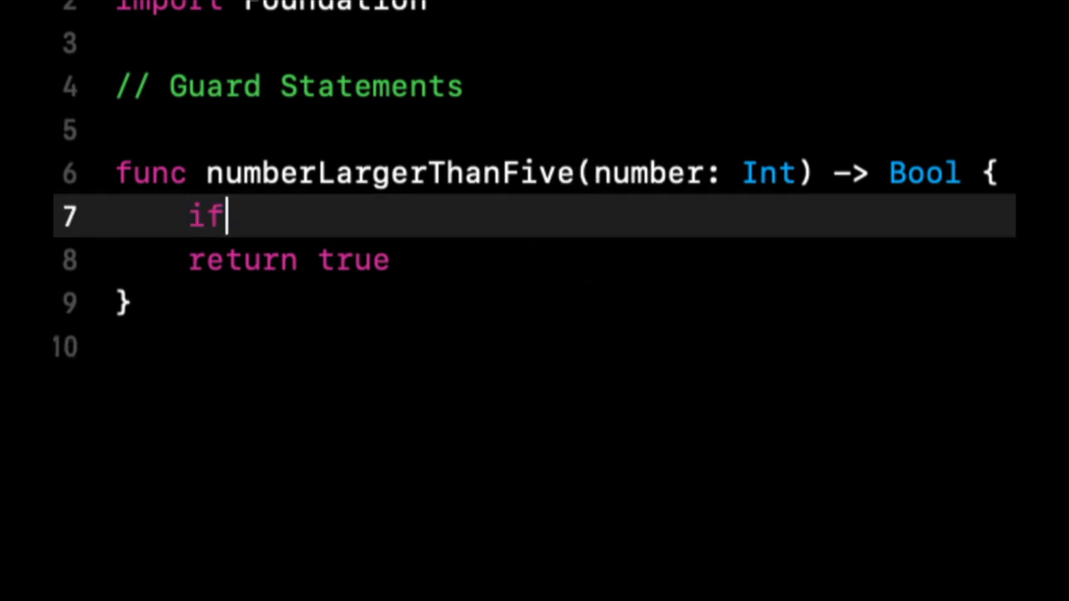
type("number")
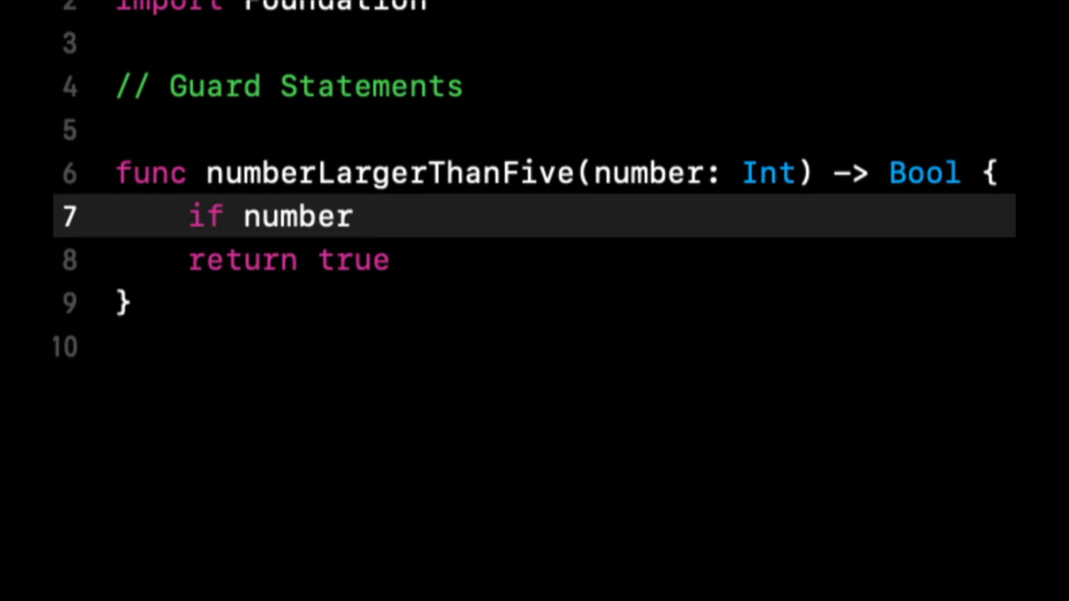
type("<5 {")
type("return false")
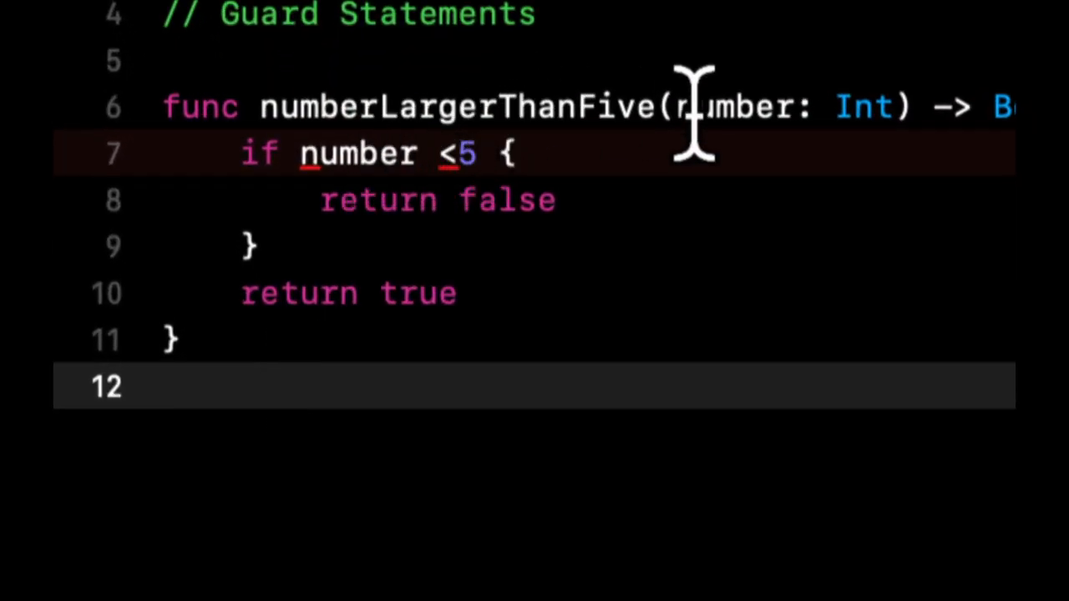
double_click(732, 107)
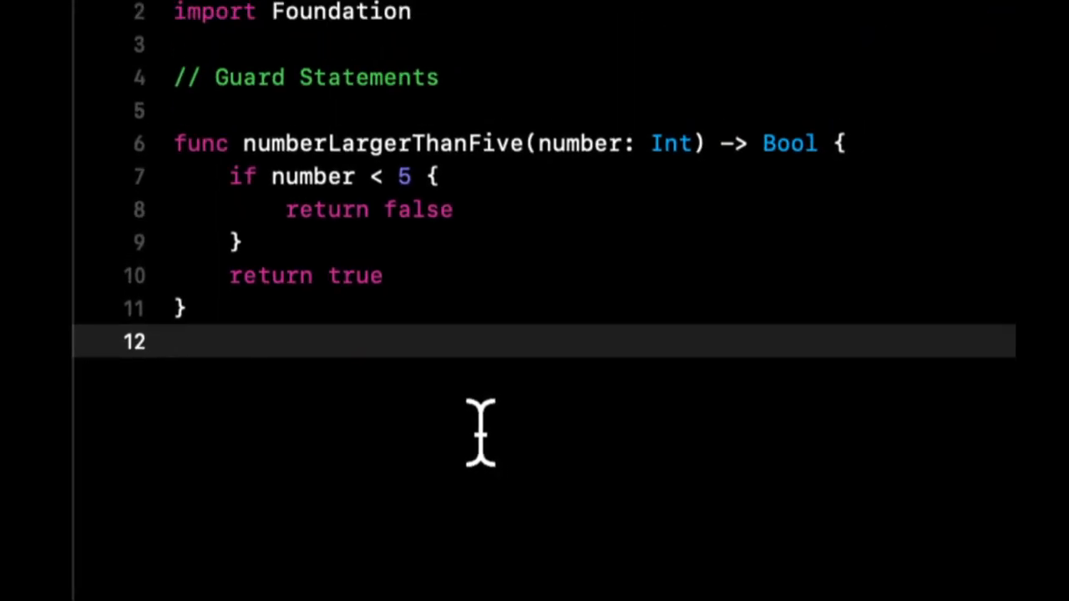
mouse_move(431, 288)
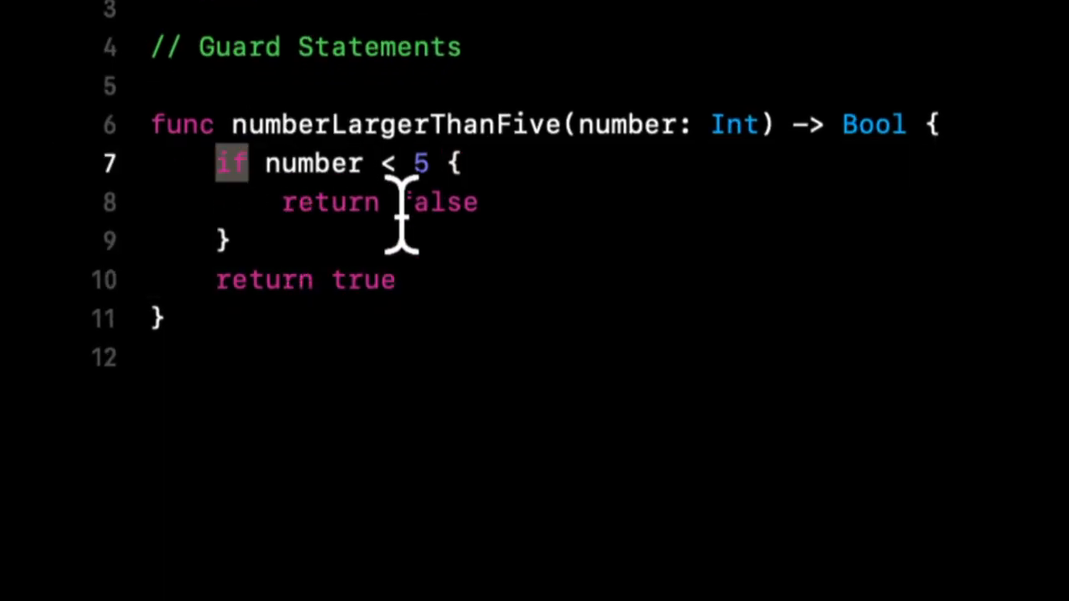
- Rewrite the check as one-line 'guard number > 5 else { return false }'
type("guard")
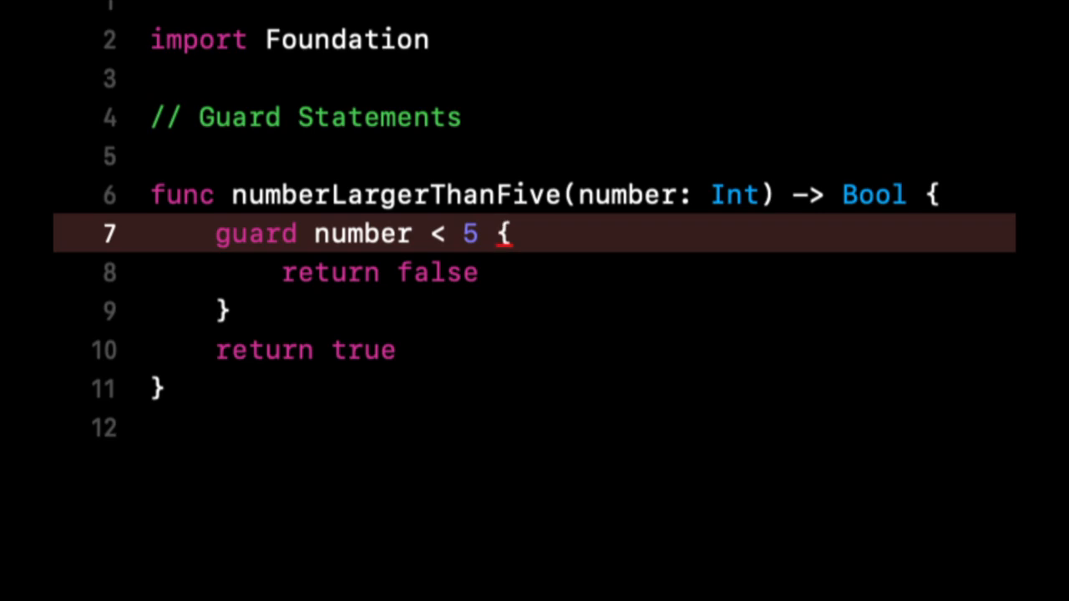
type("else")
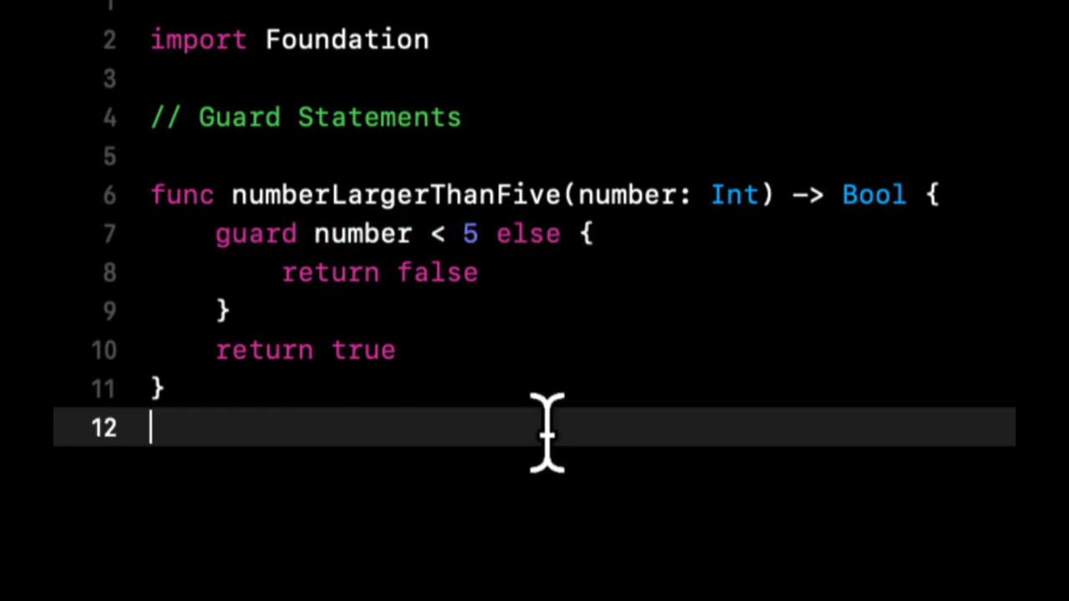
scroll("down", 3)
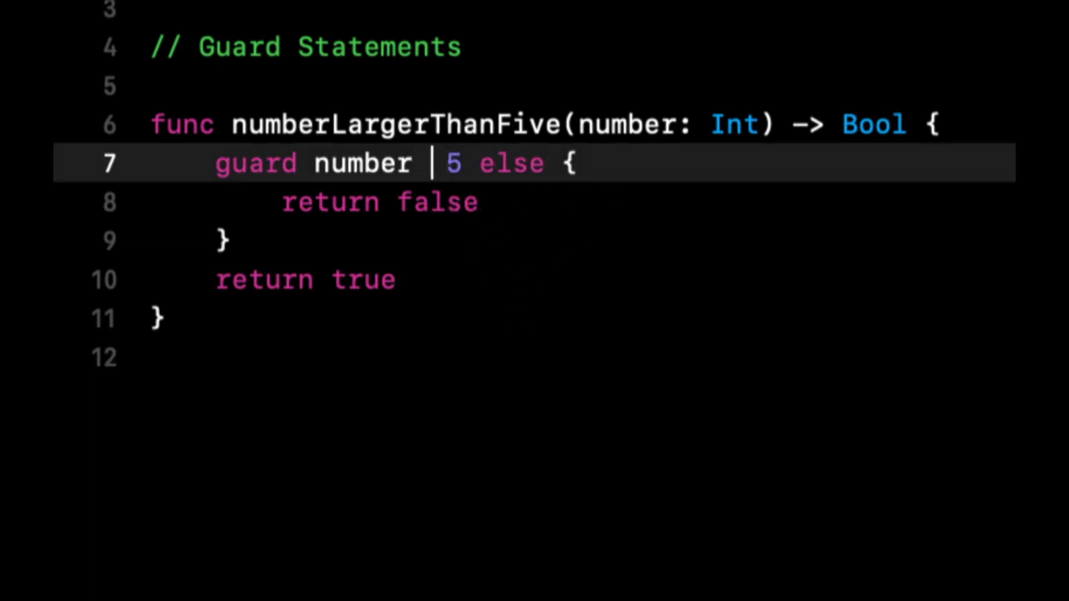
type(">")
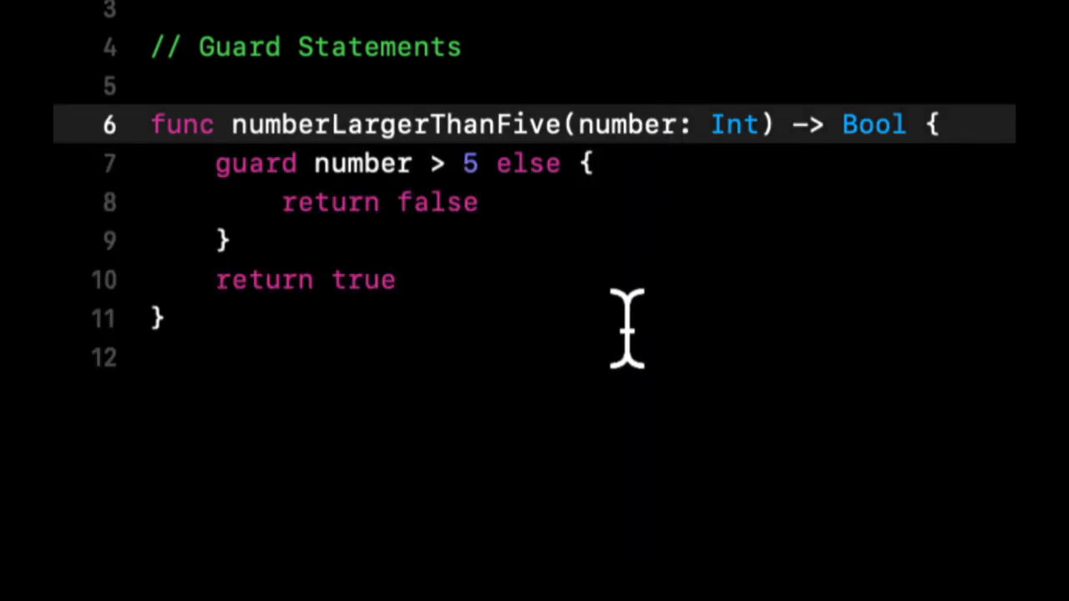
mouse_move(378, 374)
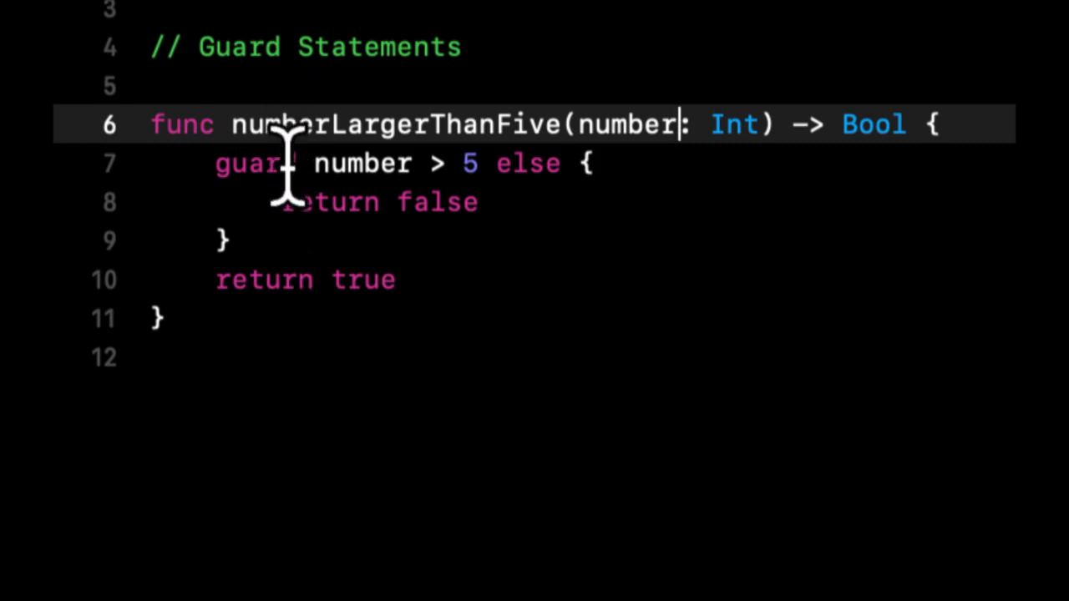
key("Enter")
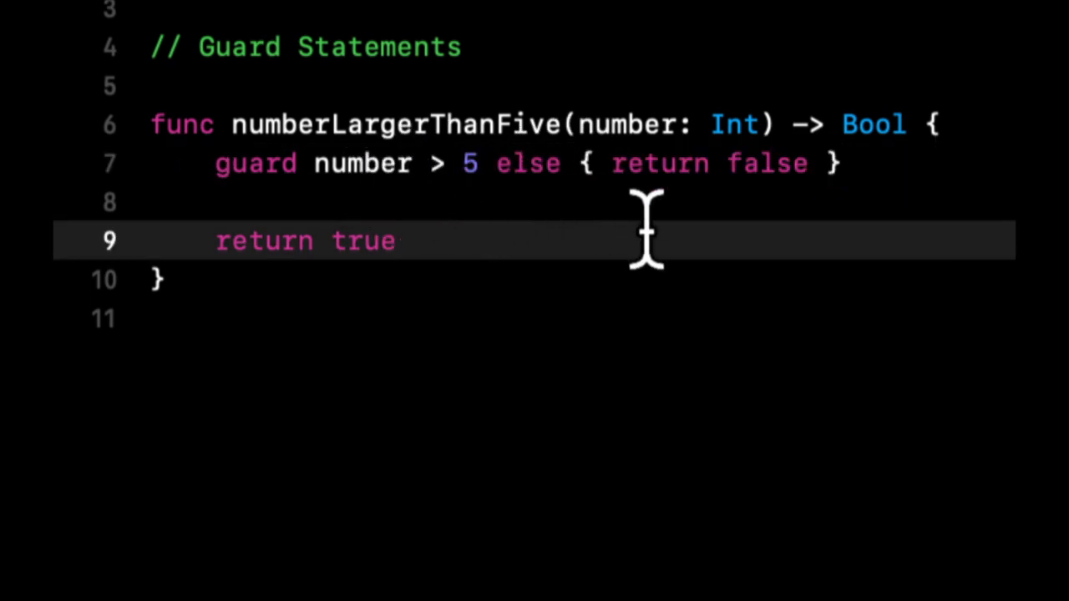
- Add a comma after 'number > 5' in the guard to start a second condition
double_click(528, 164)
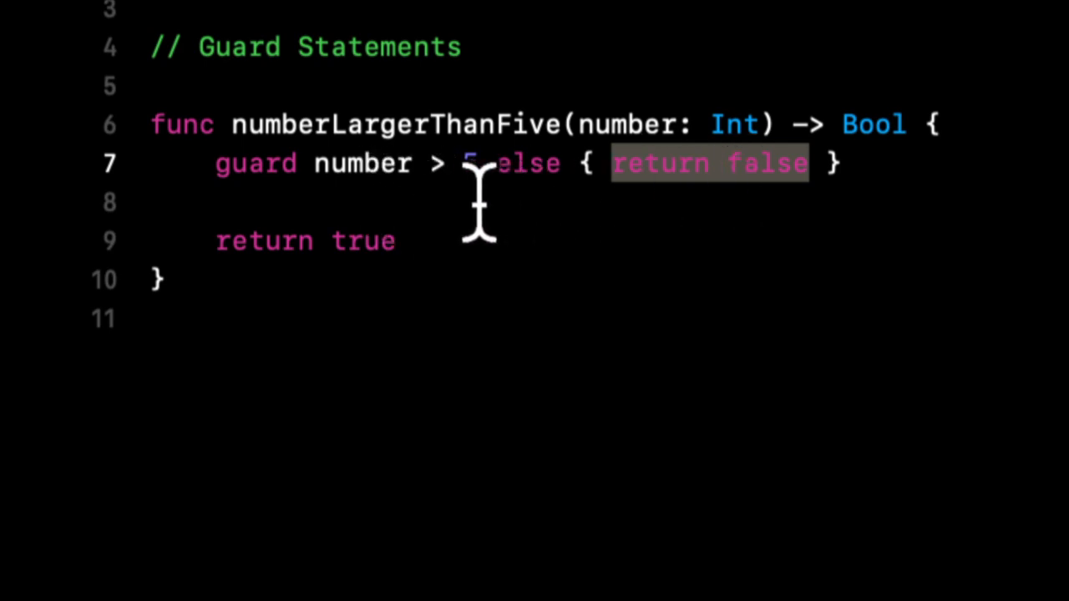
type("5")
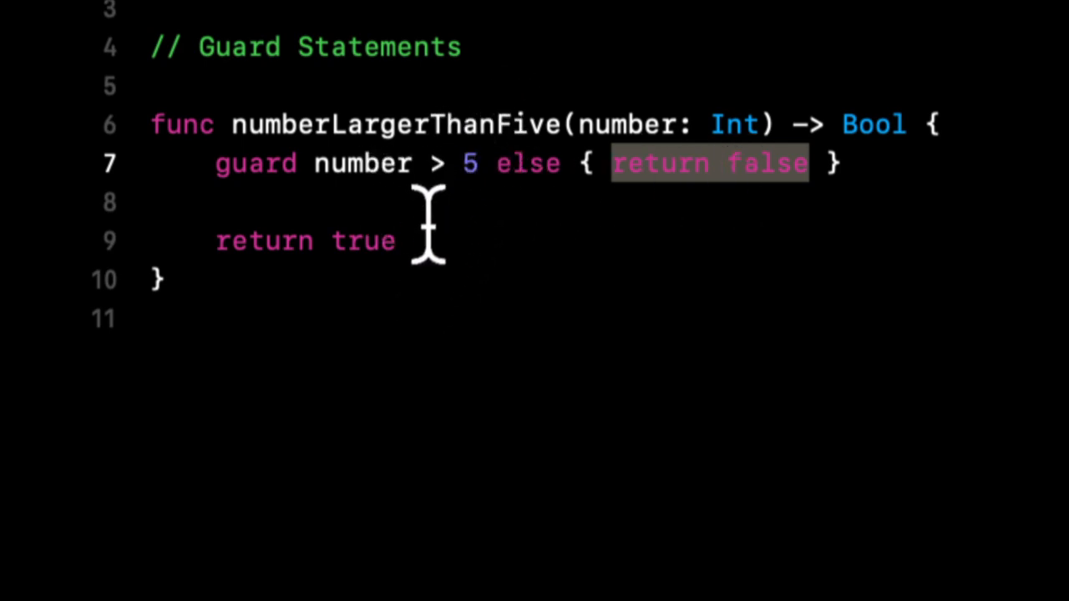
mouse_move(418, 354)
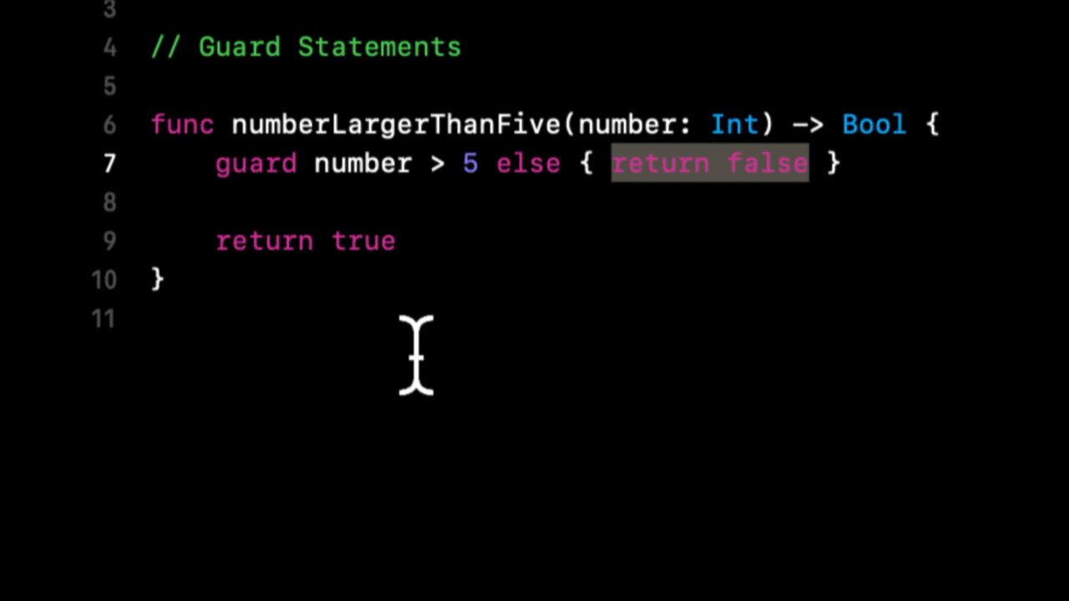
mouse_move(448, 209)
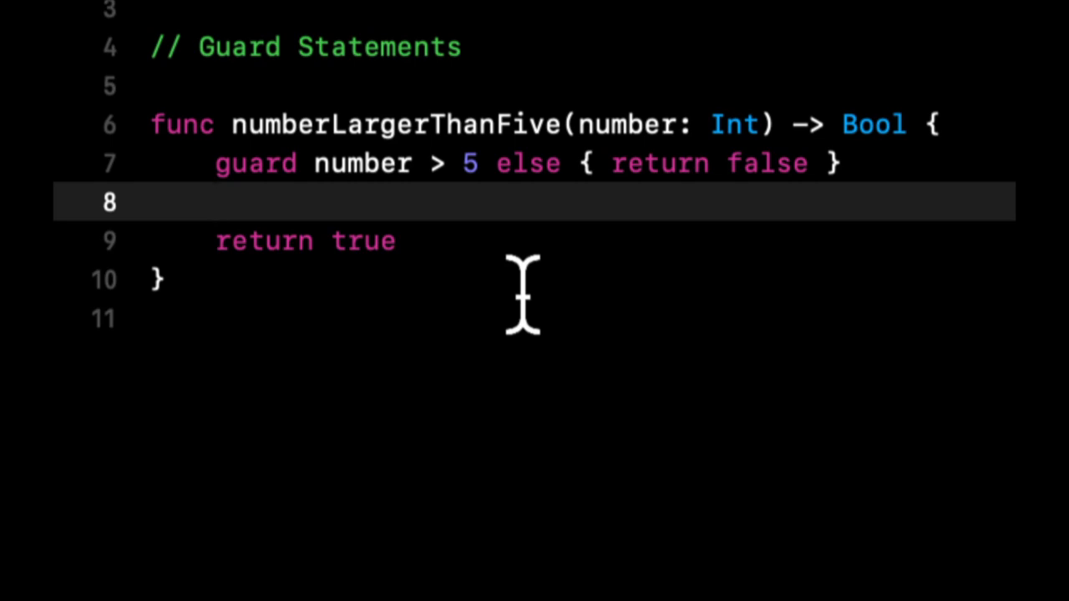
left_click(215, 203)
type(", ")
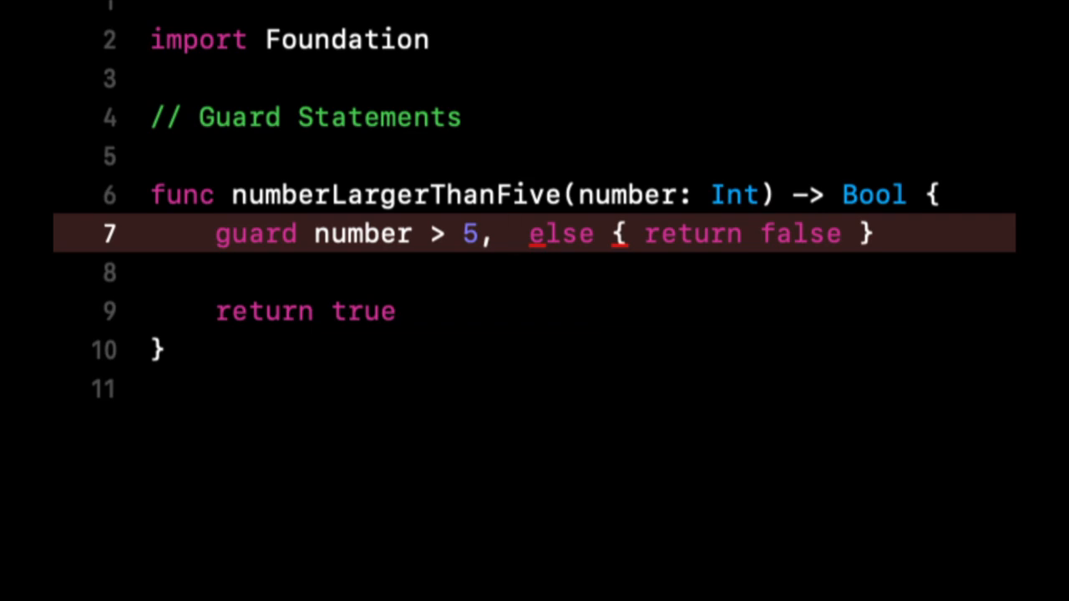
- Complete the guard as 'guard number > 5, number > 4 else { return false }'
type("number")
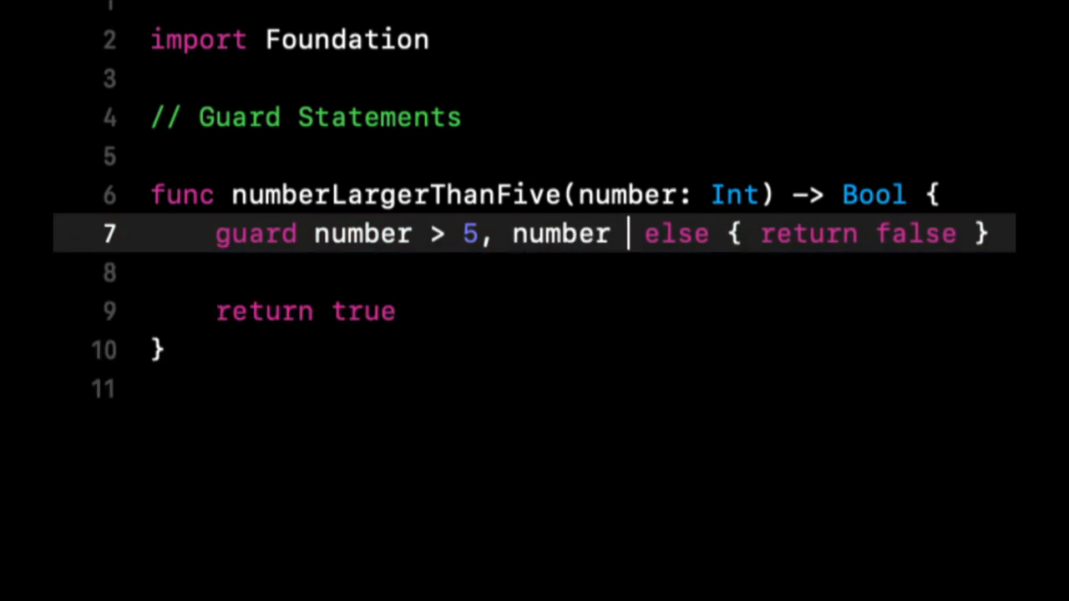
type("> 4")
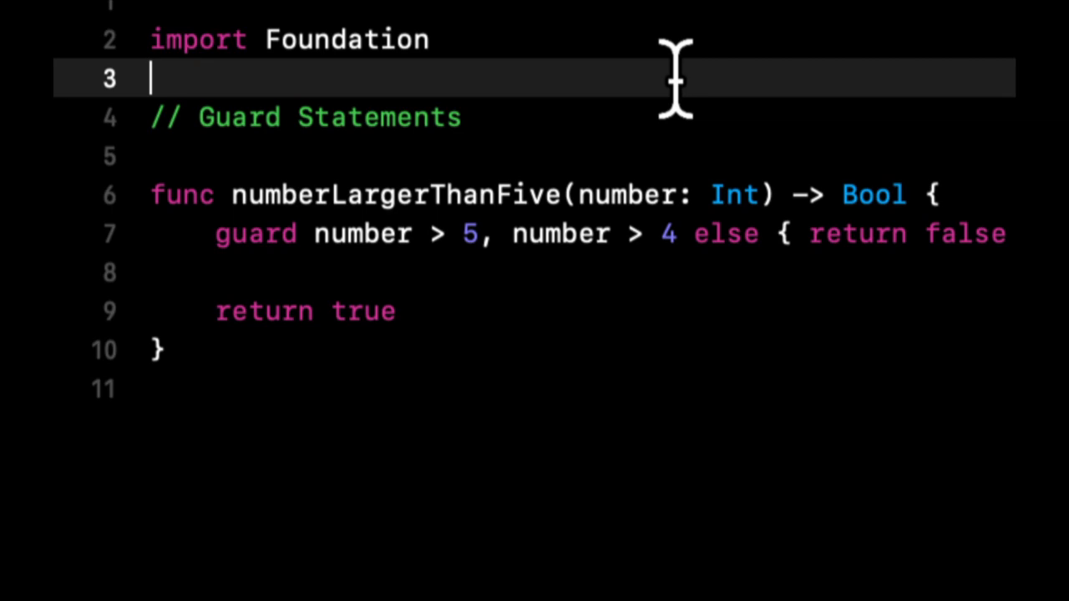
mouse_move(551, 234)
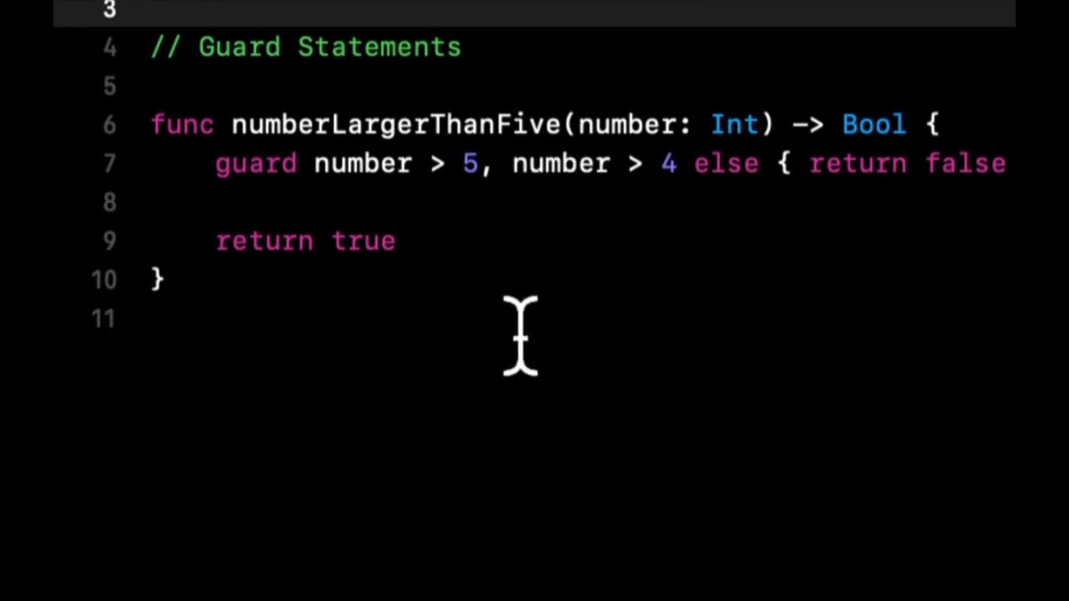
mouse_move(643, 176)
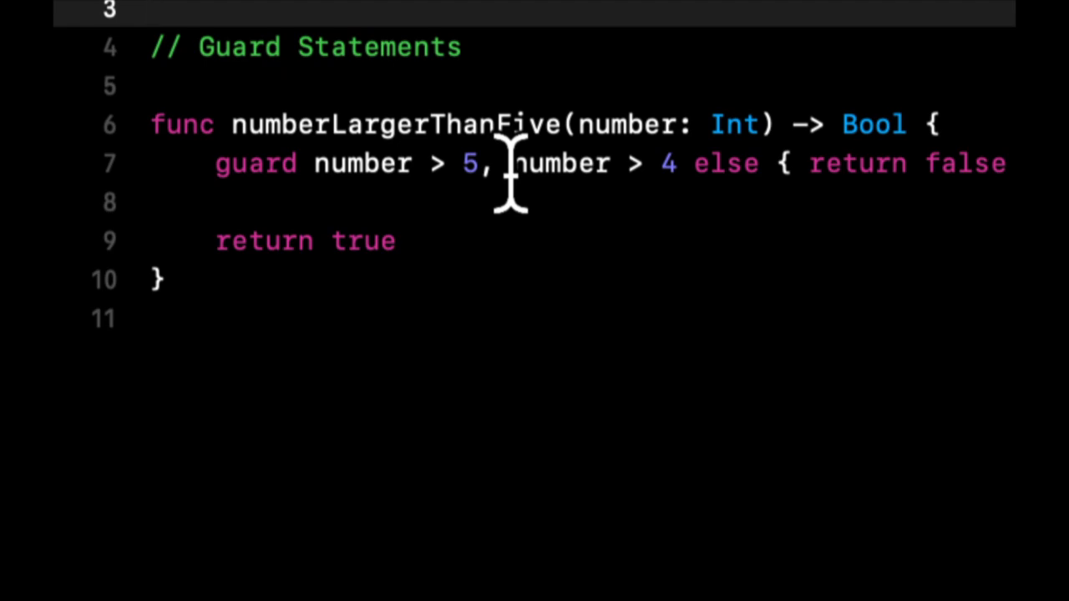
left_click(151, 10)
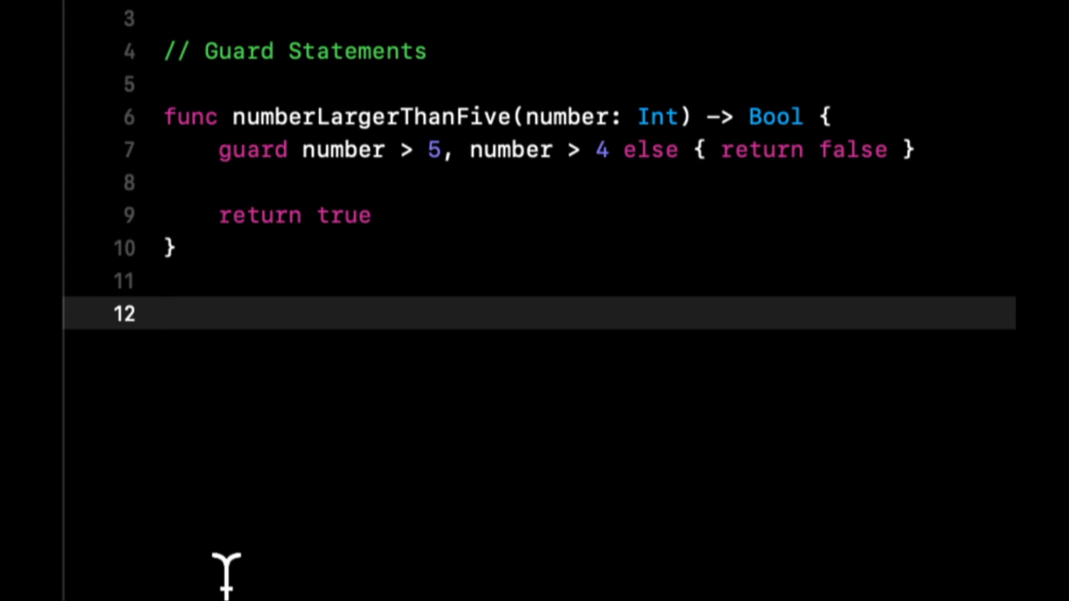
mouse_move(180, 551)
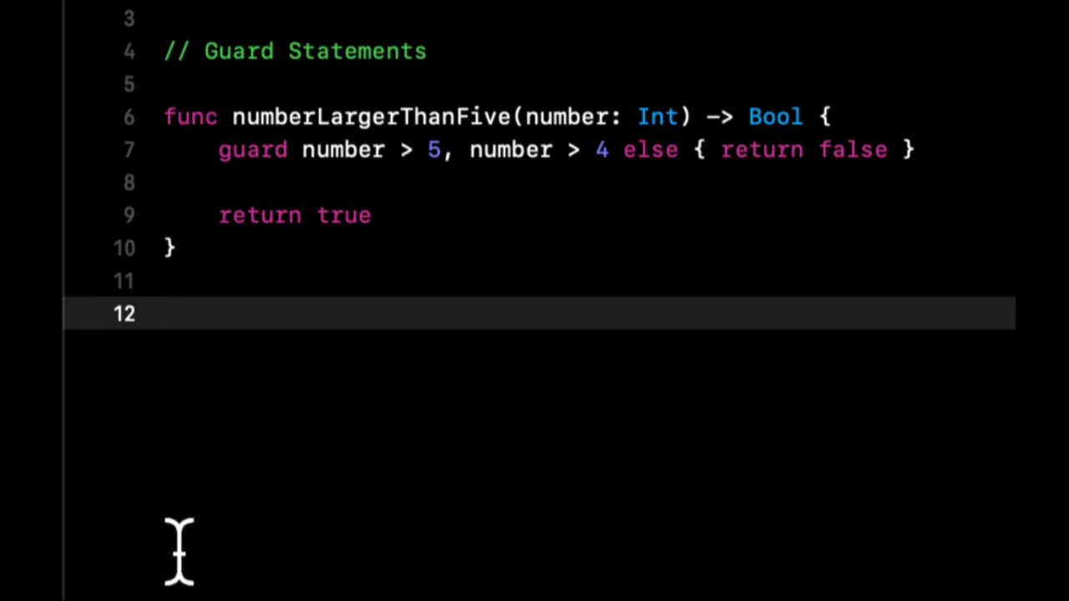
- Declare 'var text: String? = nil' and then assign text = "hello world"
type("l")
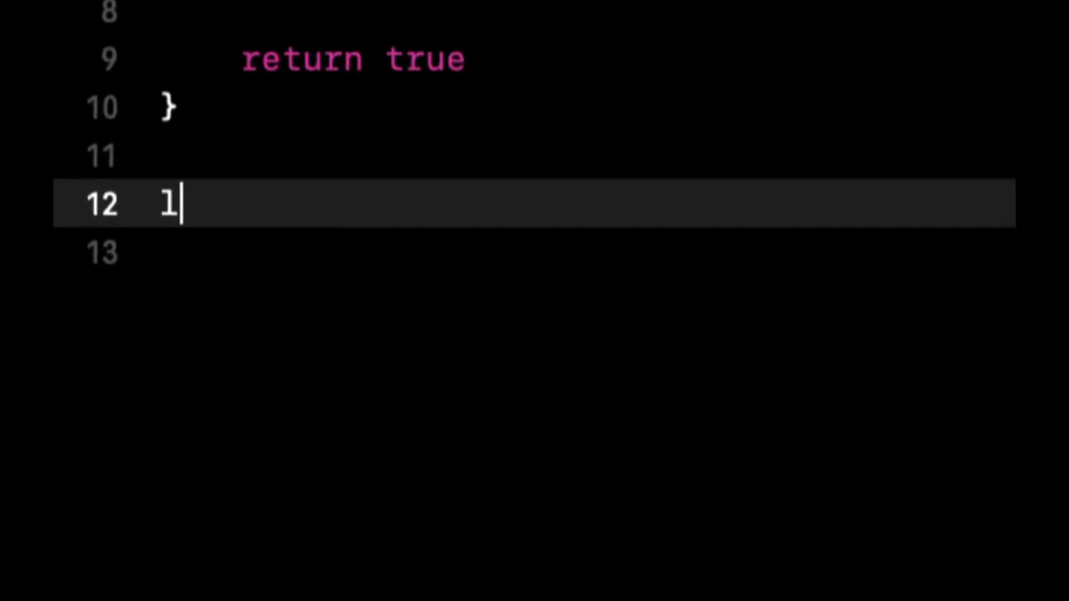
type("et")
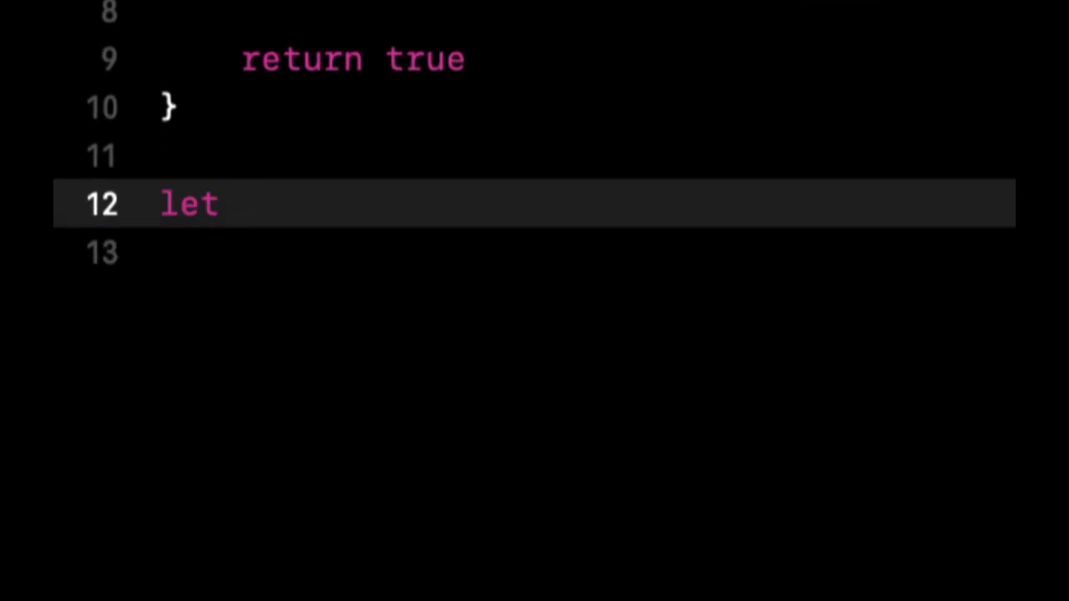
type("text")
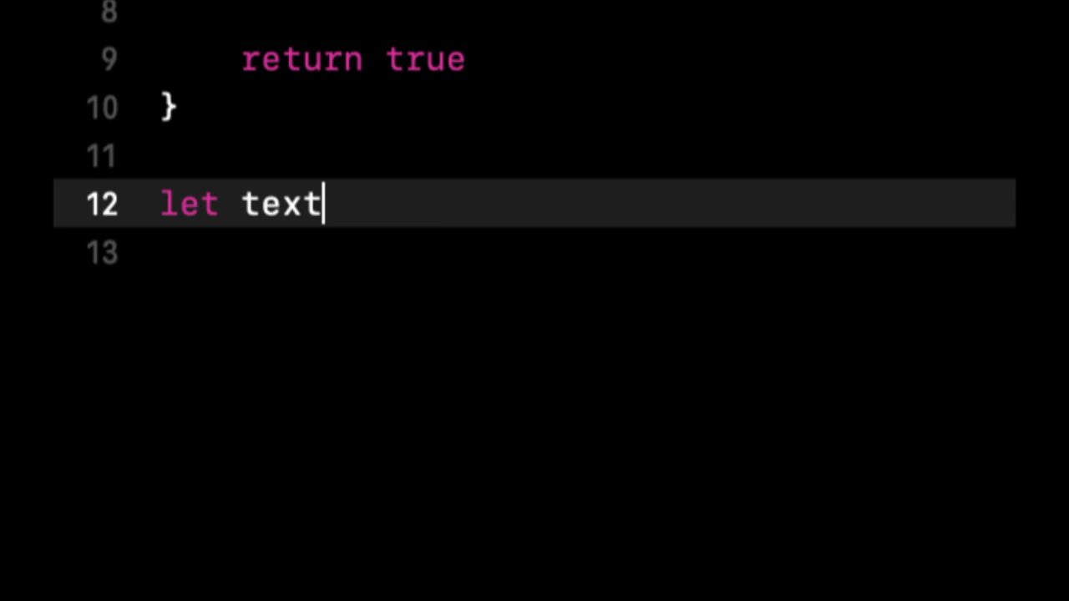
type(": String?")
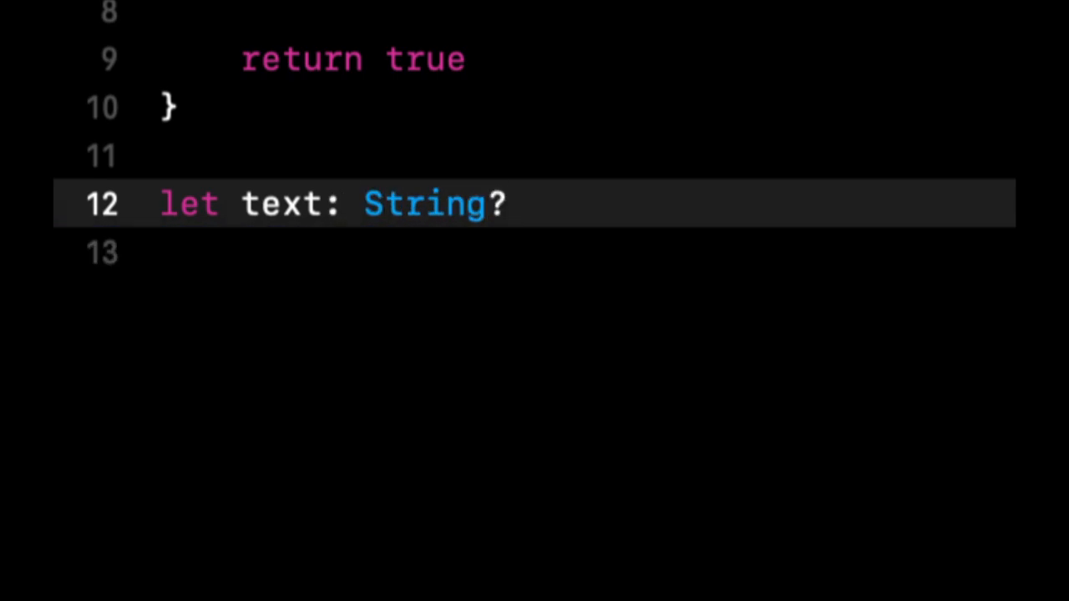
type("= nil")
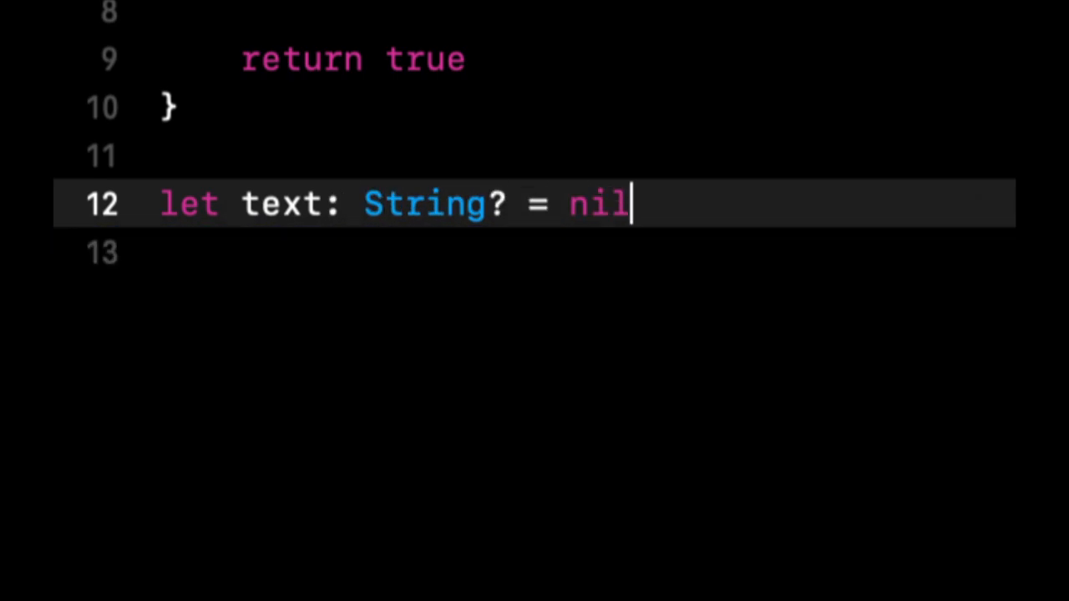
type("tex")
type("var")
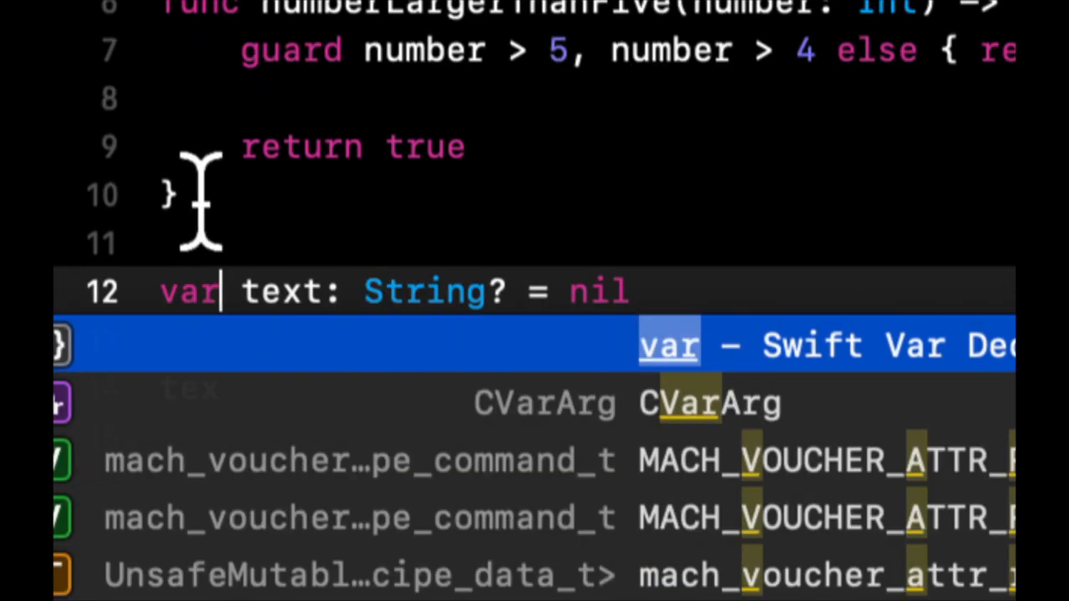
type("t =")
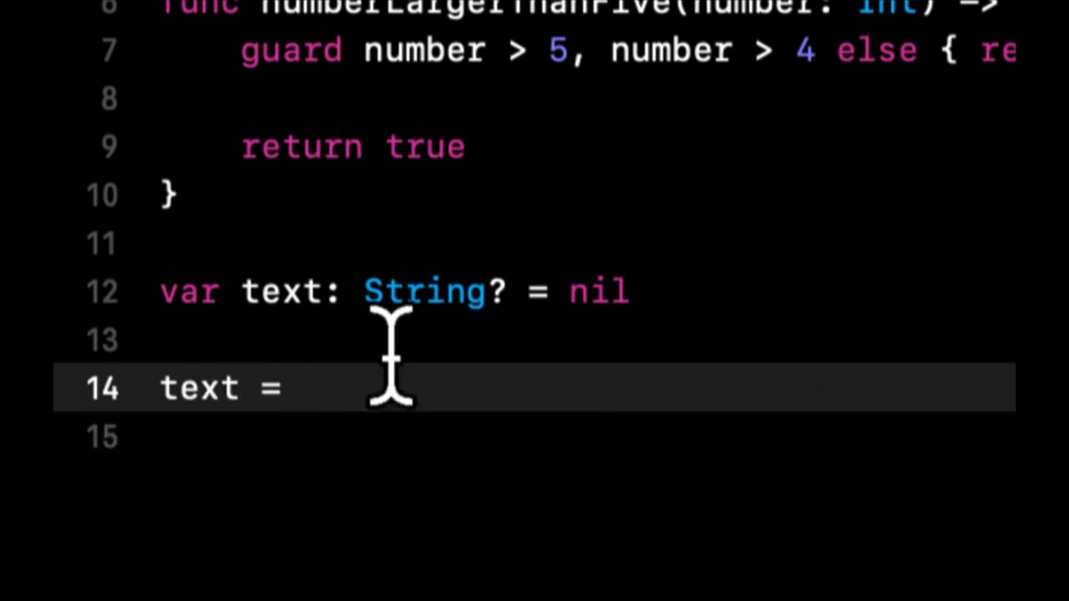
type("\"")
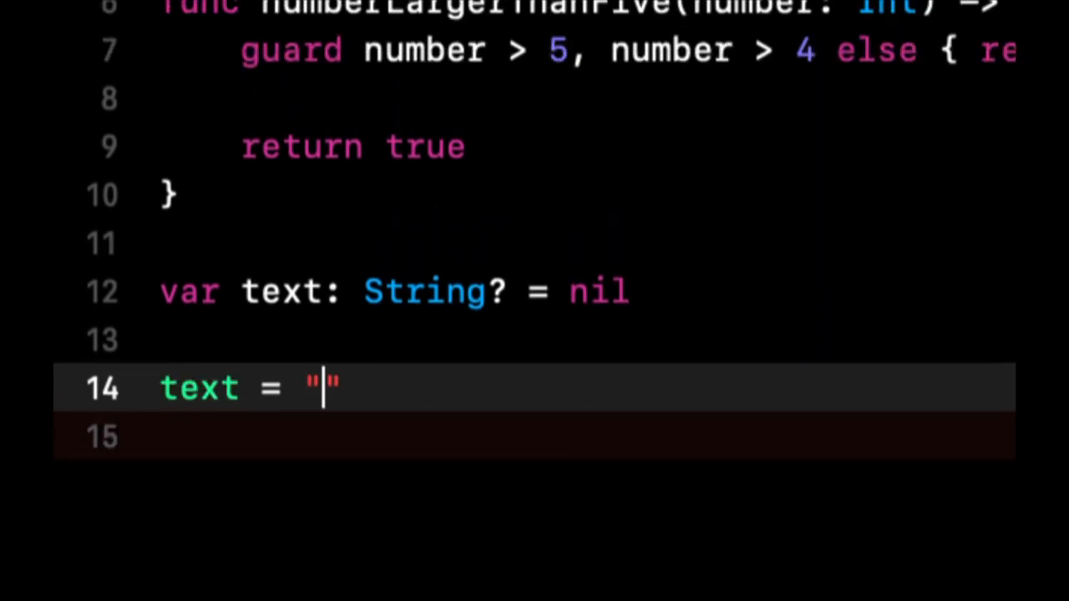
type("hello world")
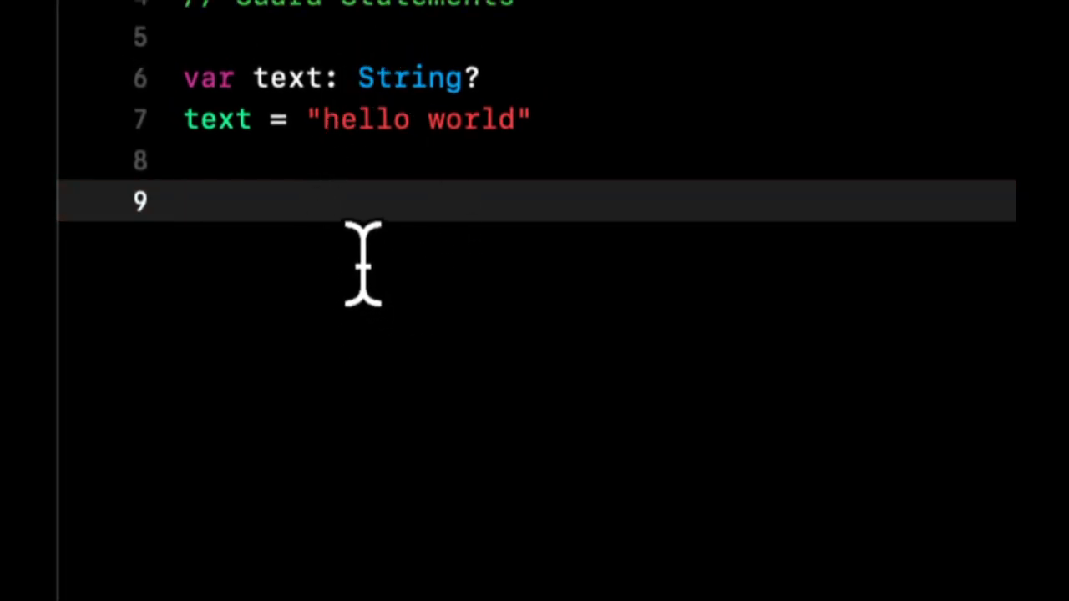
mouse_move(543, 331)
type("if let v")
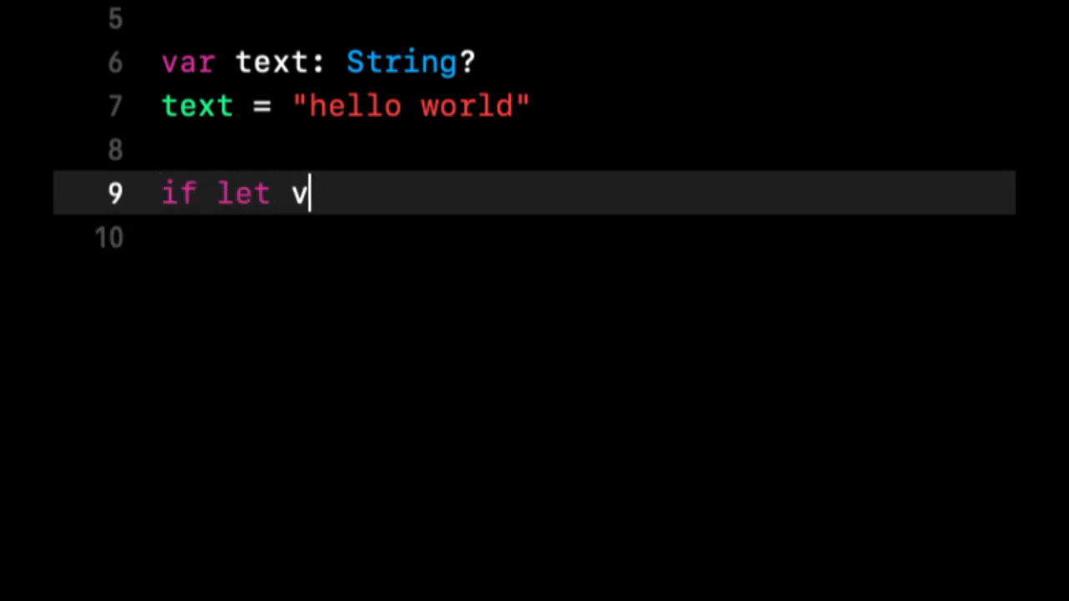
- Add 'if let value = text { print(value) }' to unwrap the optional
type("alue = text {")
left_click(535, 237)
type("print(")
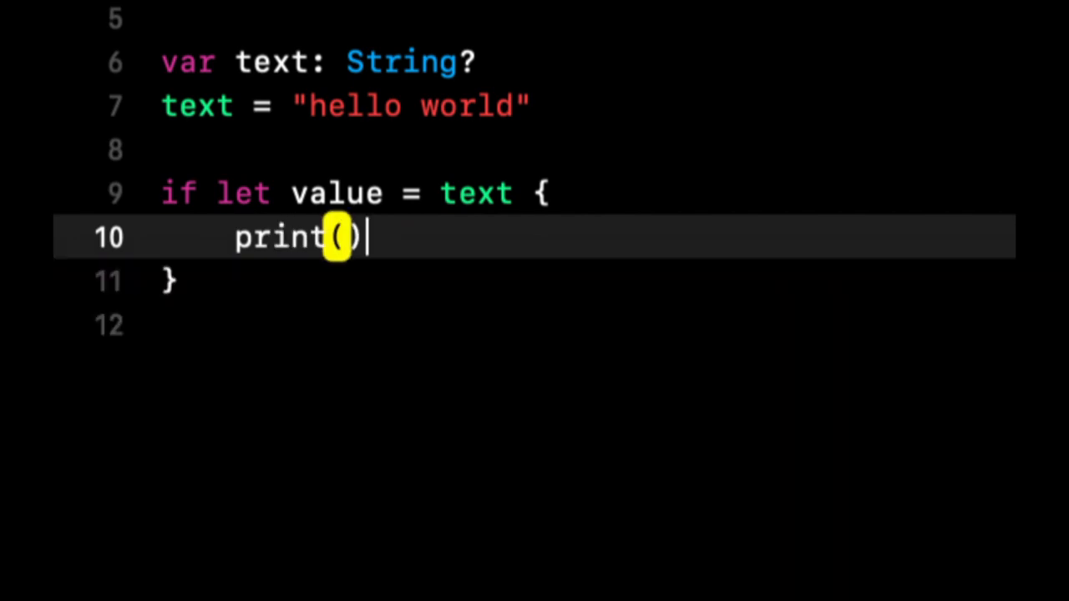
type("value")
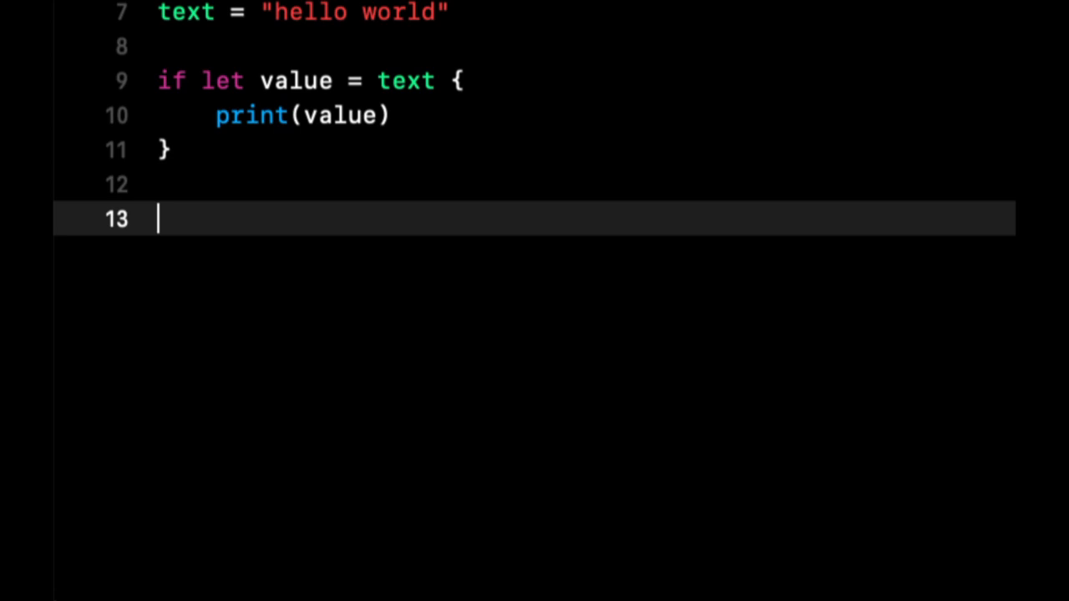
- Add 'guard let value = text else { return }' with print(value) below the if let
type("guard let value = text el")
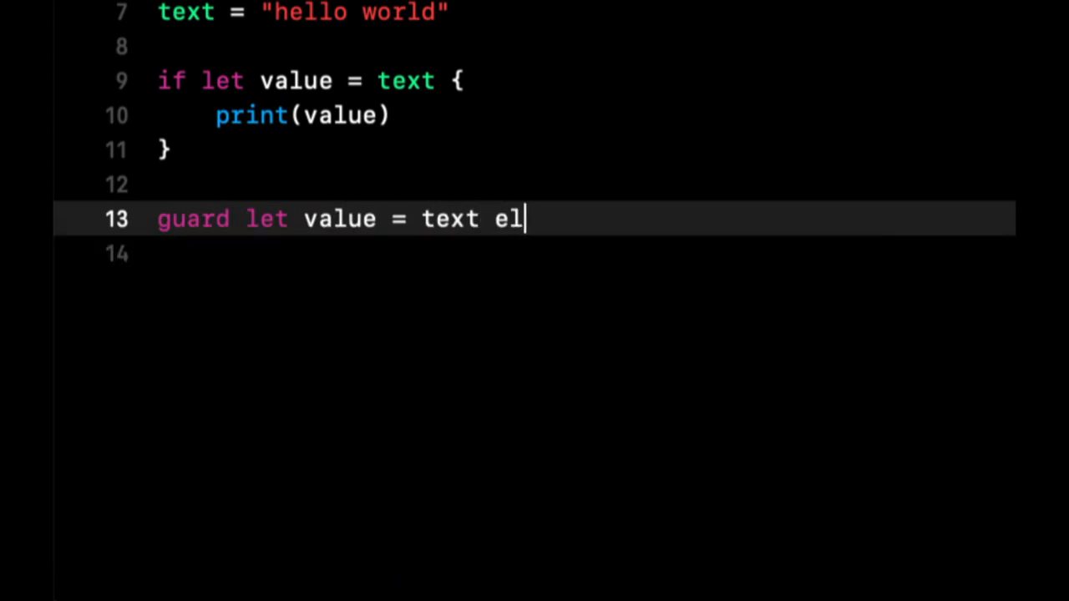
type("se { return")
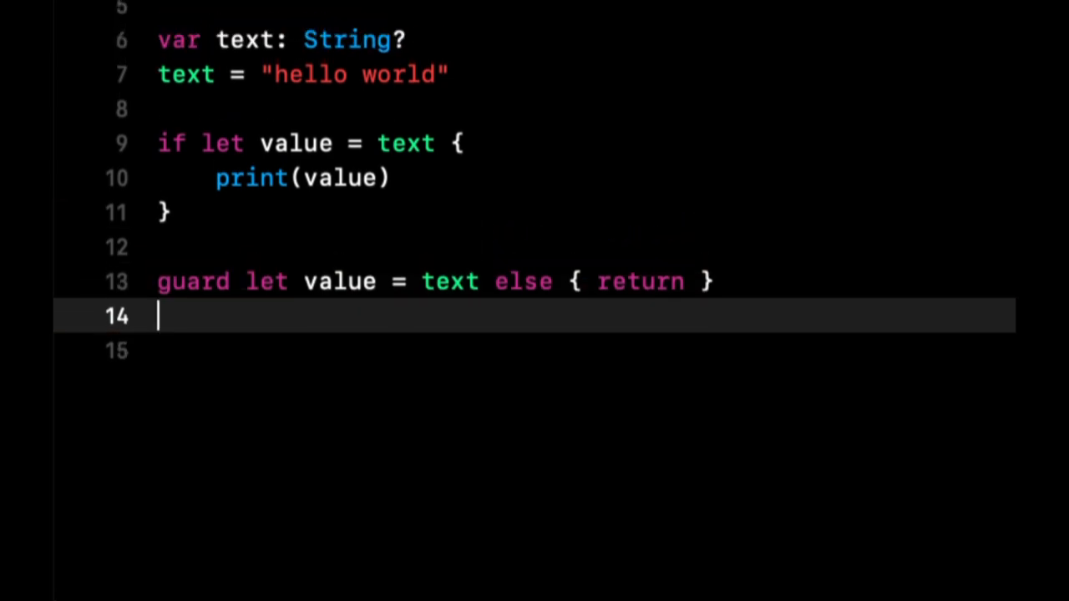
type("print(val")
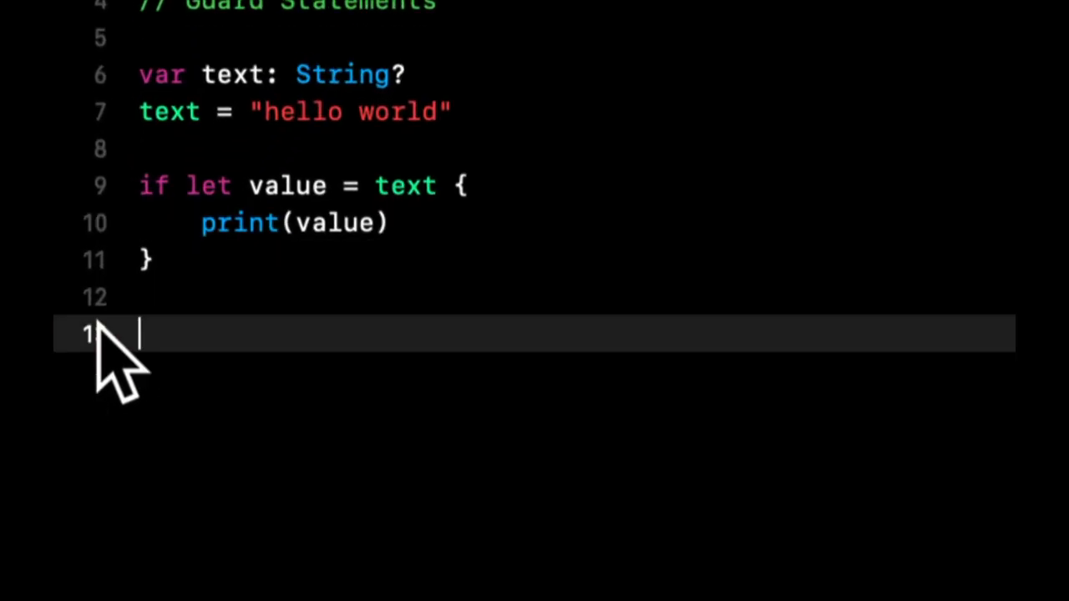
- Wrap the guard let and print in func printValue() and call printValue()
type("func printValue() {")
type("guard let value = text else { return ")
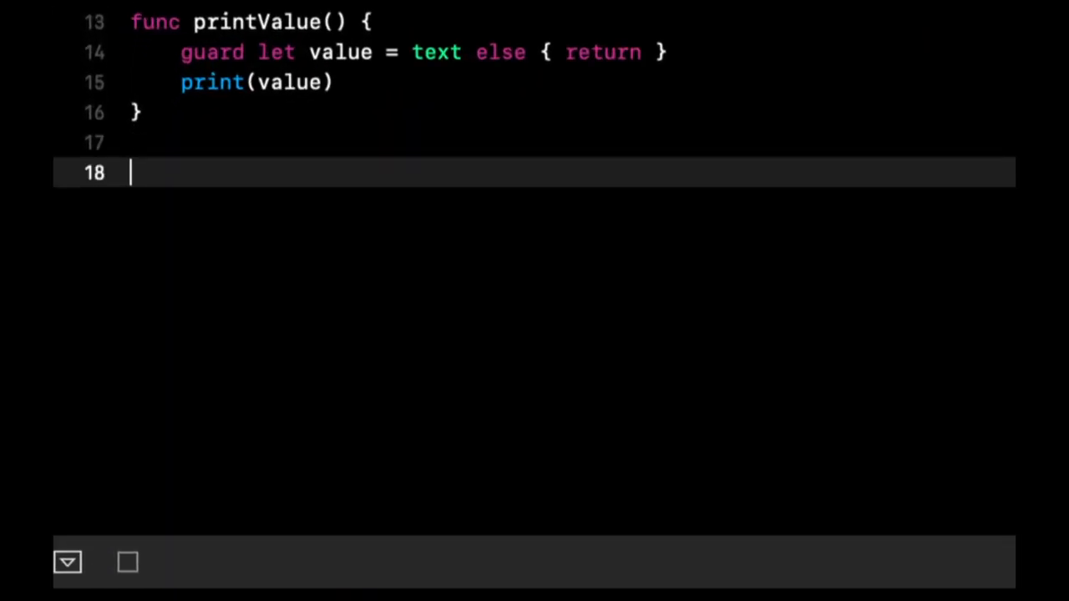
type("printValue()")
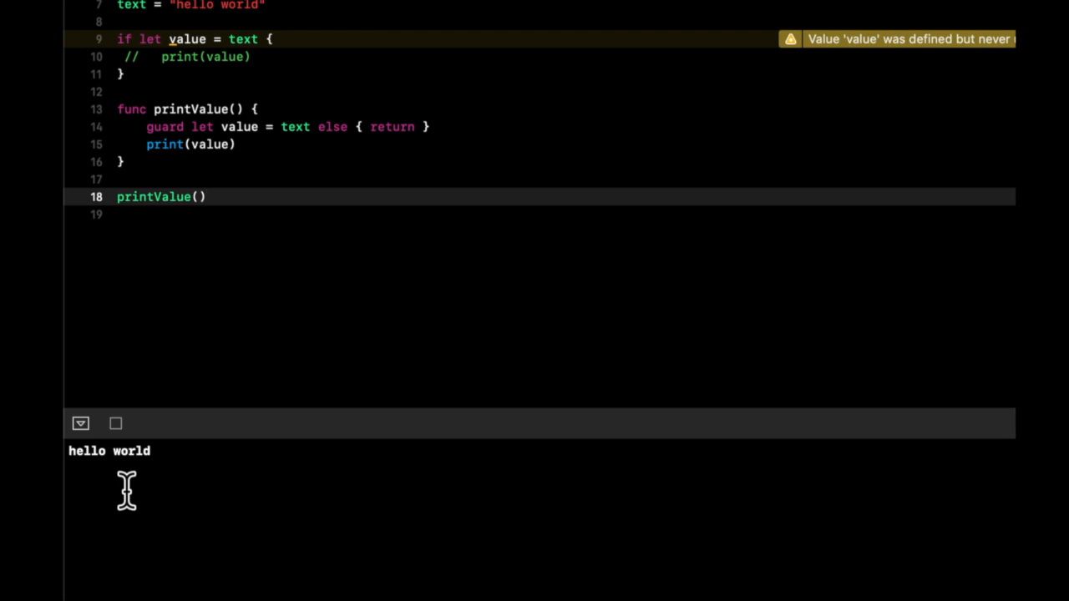
mouse_move(238, 80)
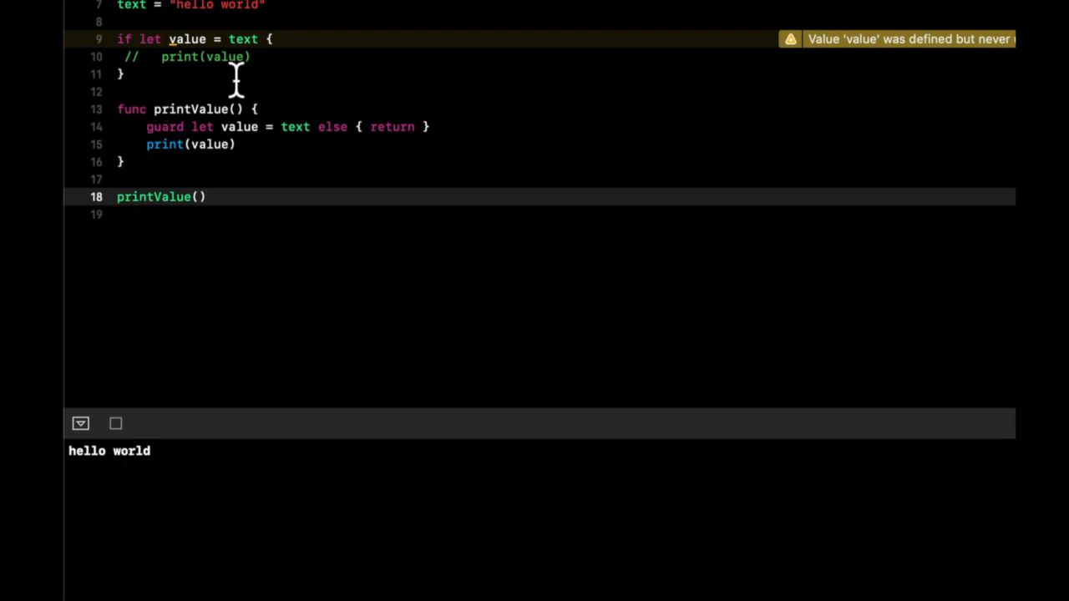
- Scroll to the text = "hello world" assignment line to comment it out
scroll("down", 3)
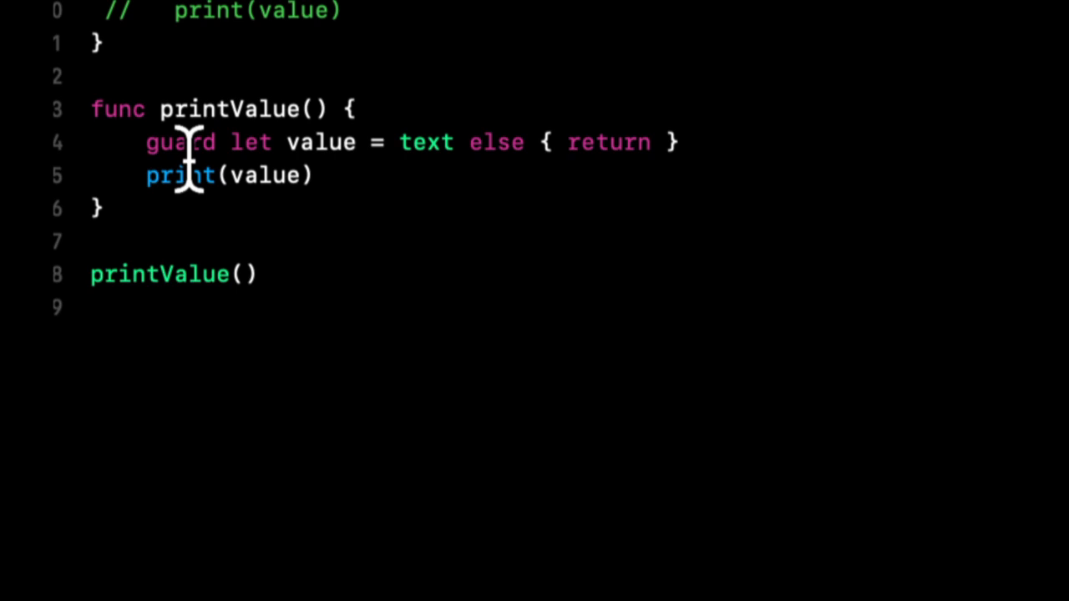
mouse_move(75, 242)
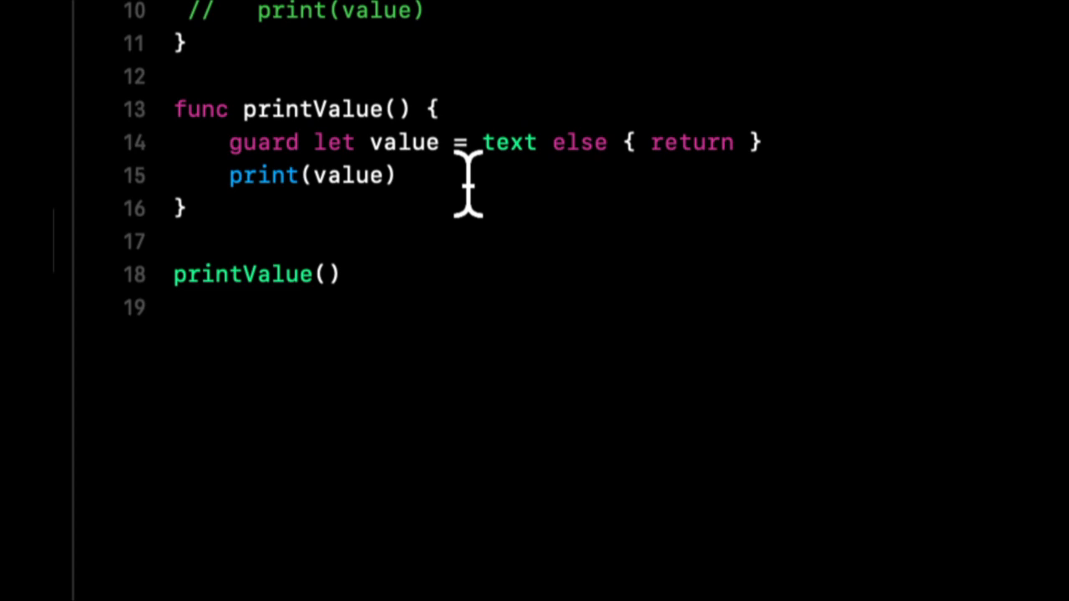
mouse_move(509, 100)
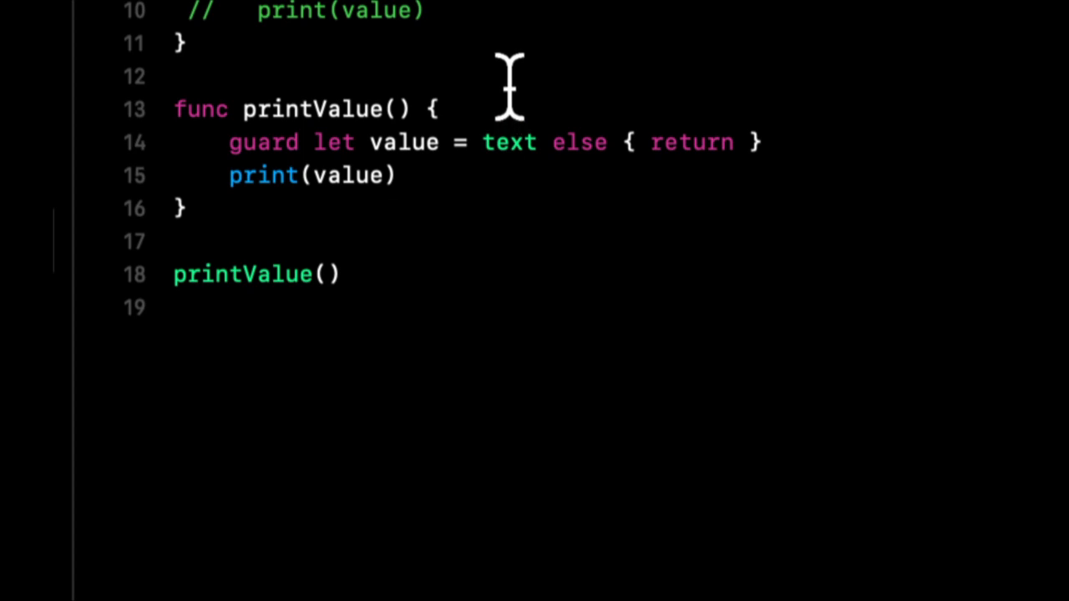
mouse_move(548, 25)
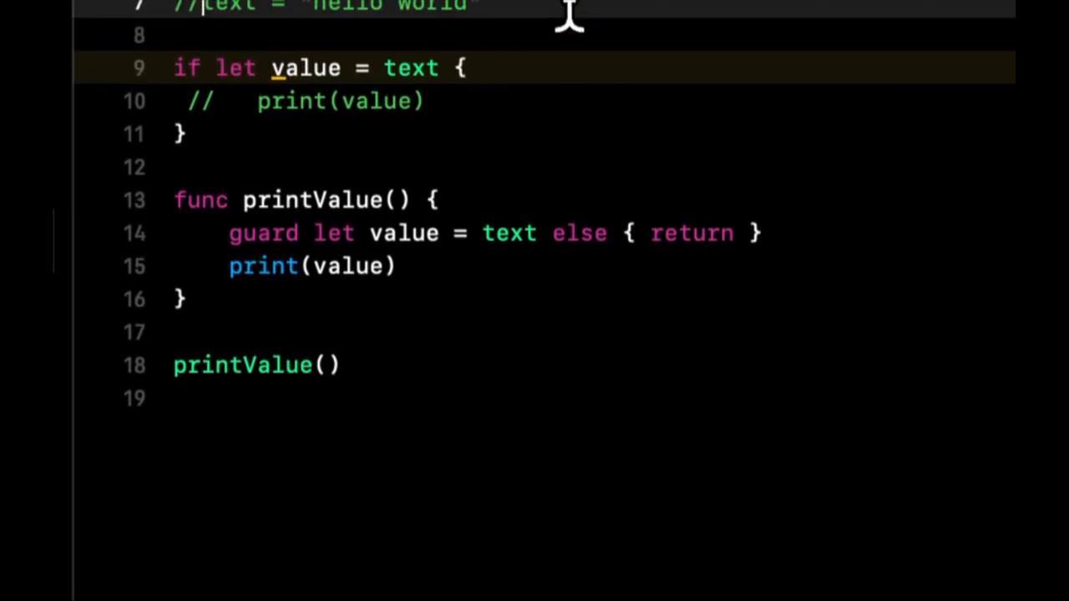
- Run the playground with text left nil so the console prints nothing
scroll("down", 3)
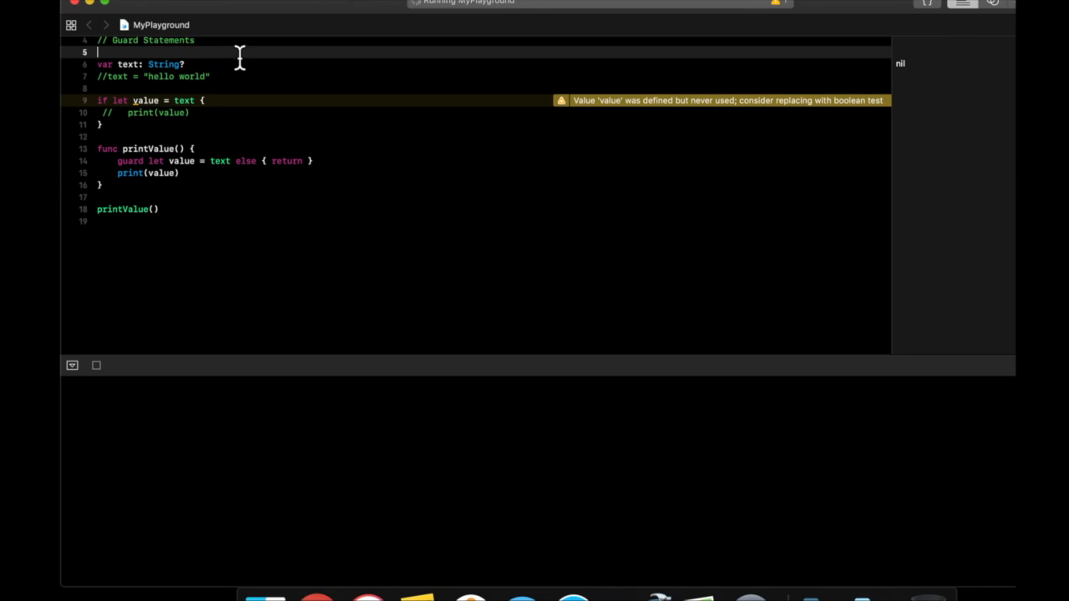
mouse_move(478, 70)
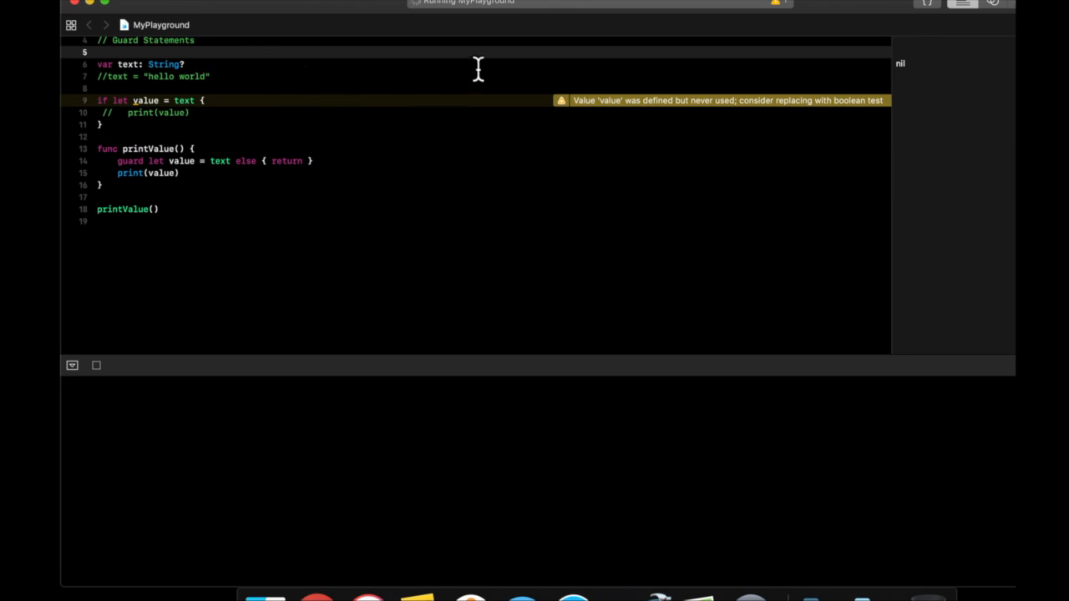